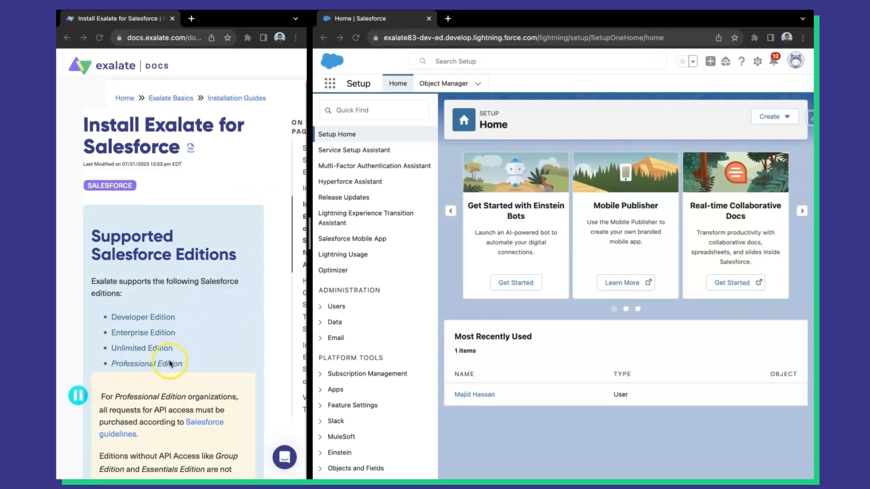
mouse_move(292, 386)
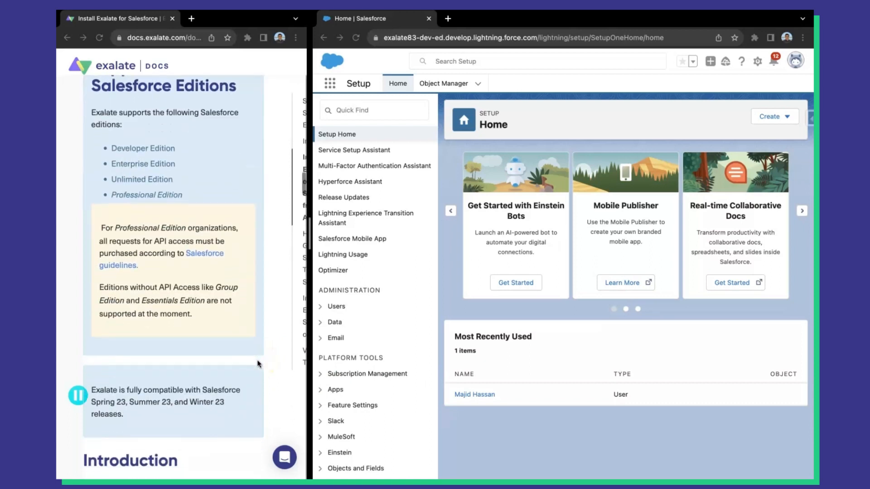
- Open the Exalate Connector AppExchange listing from step 1 of the Salesforce install guide
scroll(down, 3)
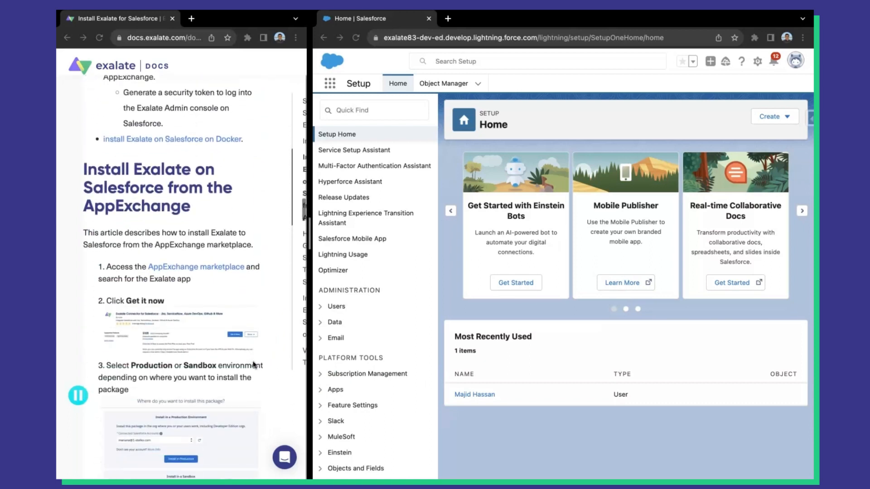
scroll(down, 3)
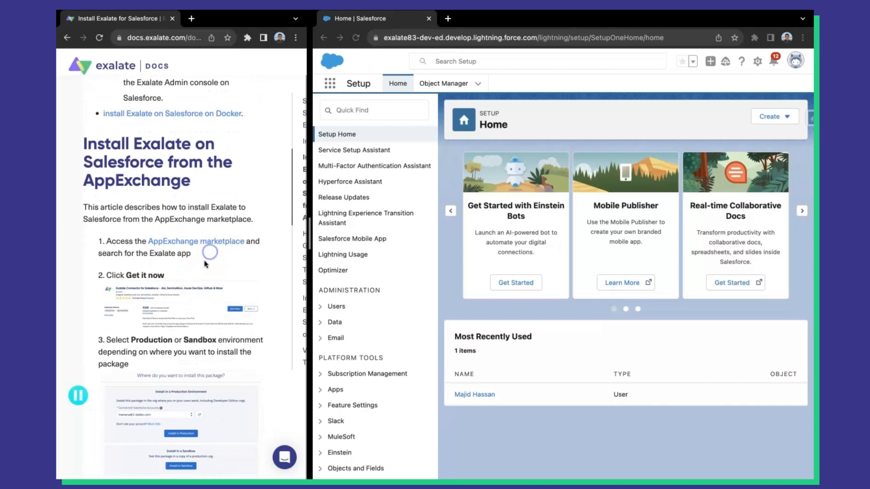
click(195, 241)
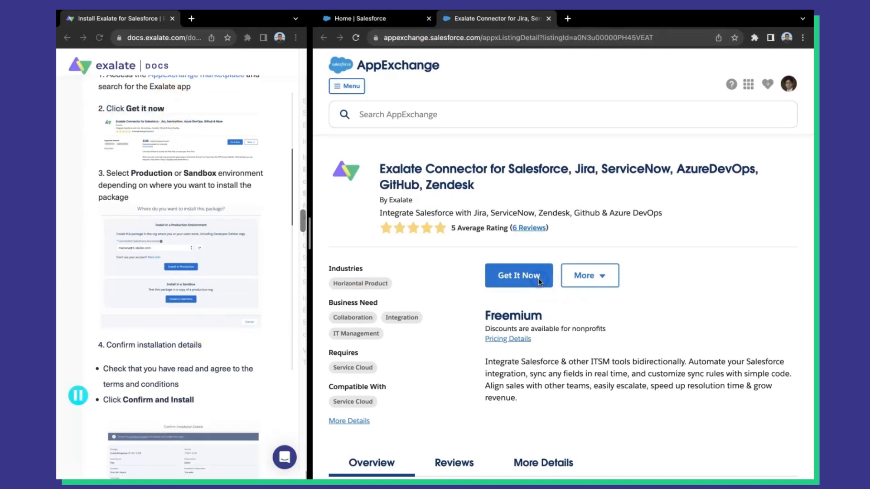
- Get the Exalate Connector and install it into production under the chosen Salesforce account
click(518, 275)
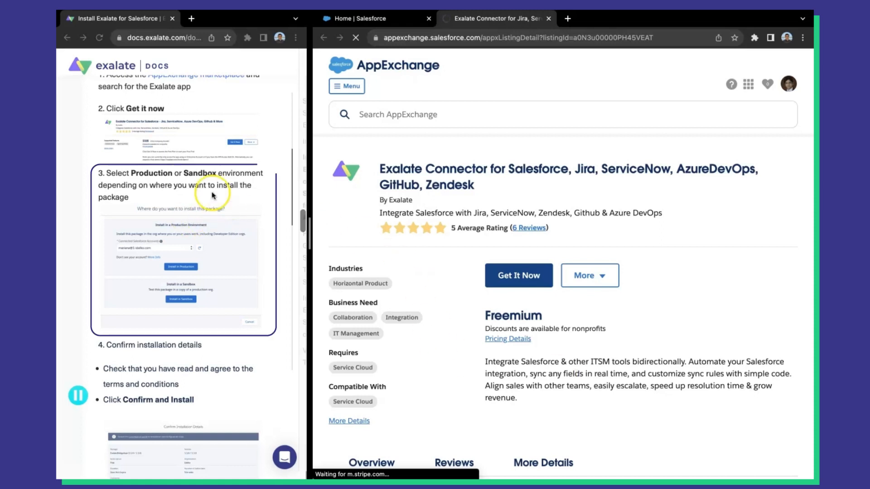
mouse_move(212, 299)
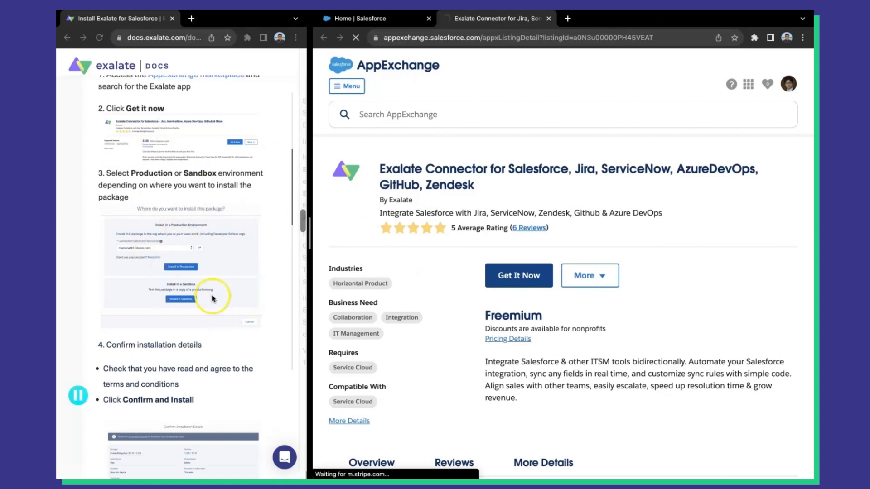
click(517, 275)
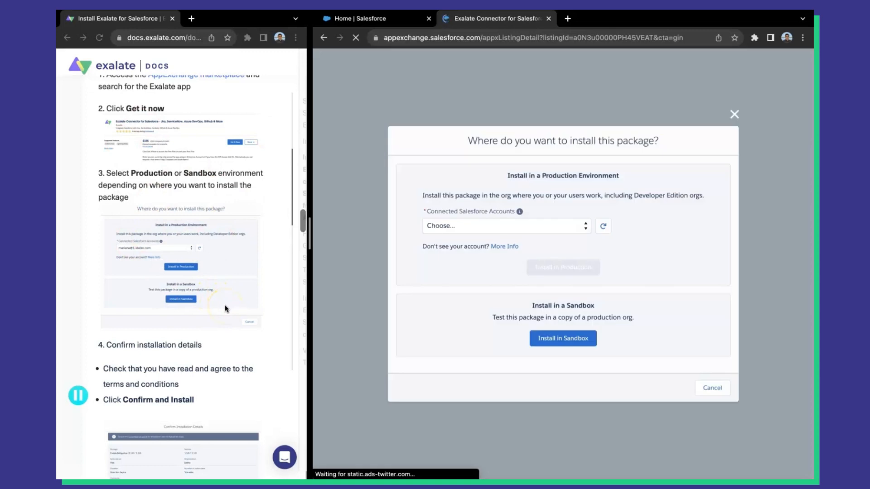
click(501, 225)
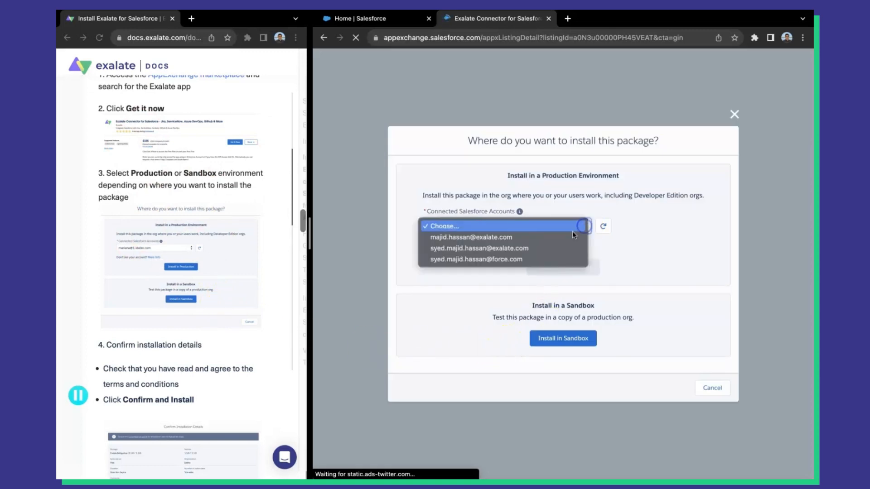
click(478, 236)
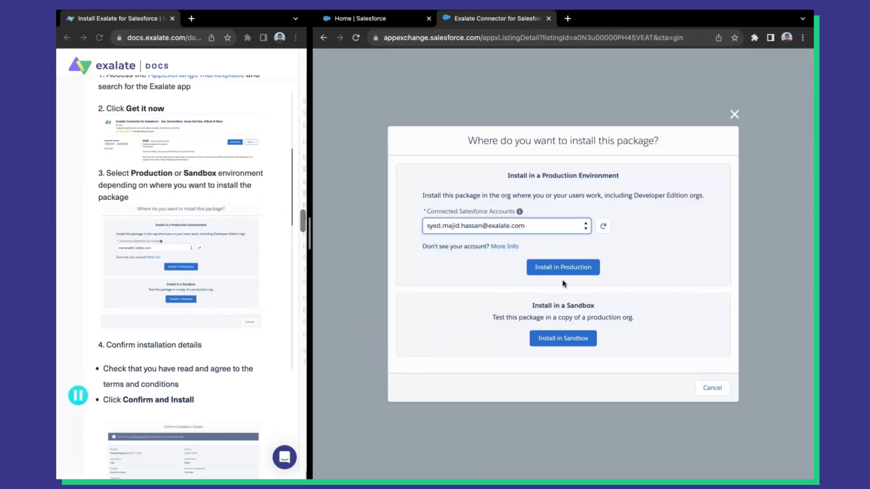
click(562, 266)
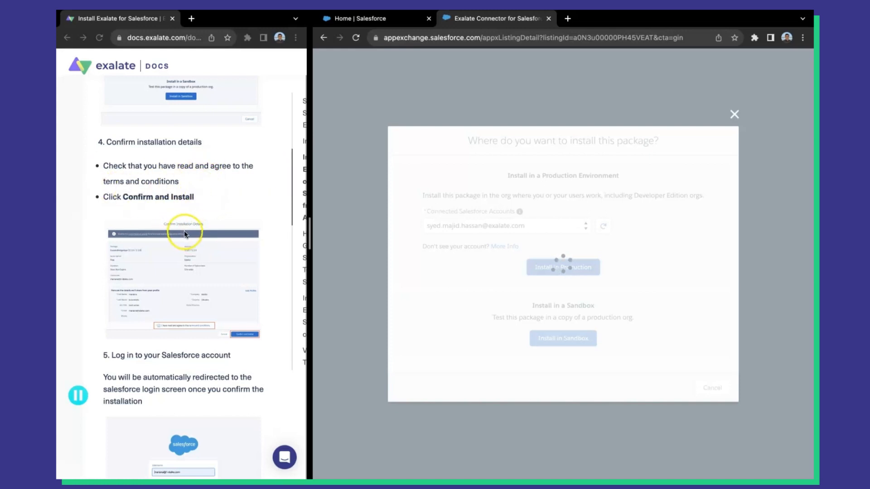
mouse_move(218, 258)
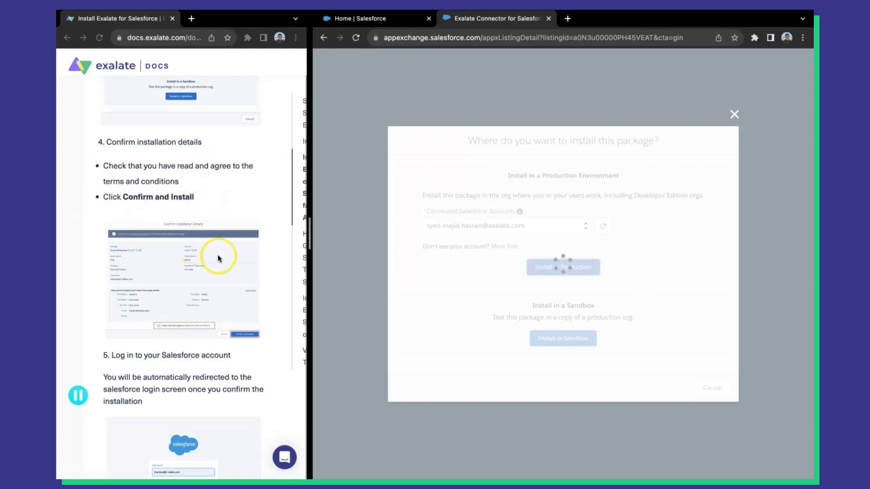
- Accept the terms and conditions and confirm installing Exalate Bridge App v2
click(561, 267)
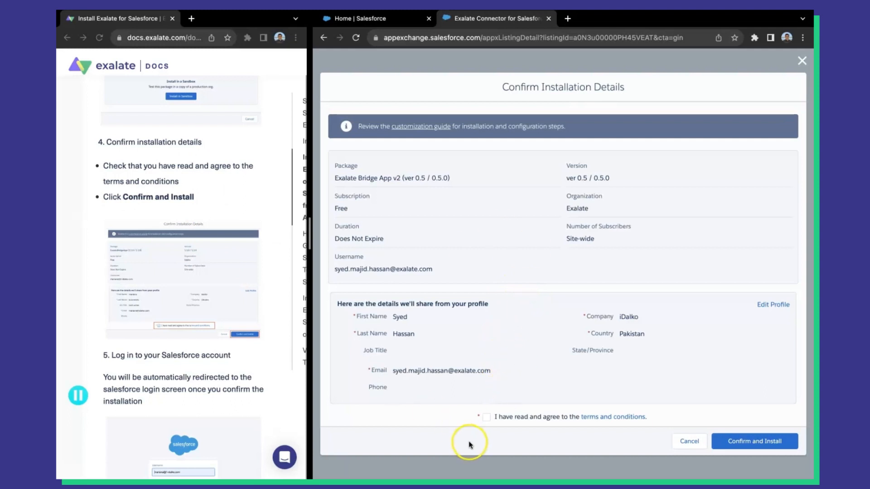
click(486, 417)
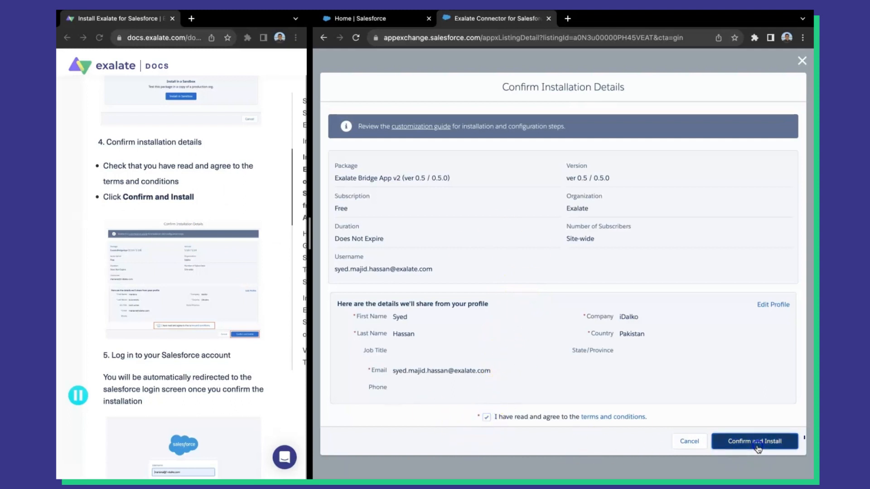
click(754, 441)
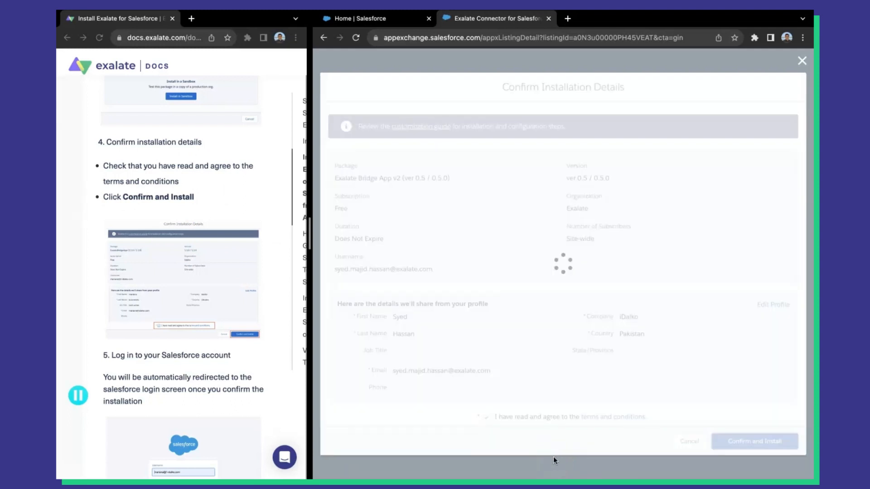
scroll(down, 3)
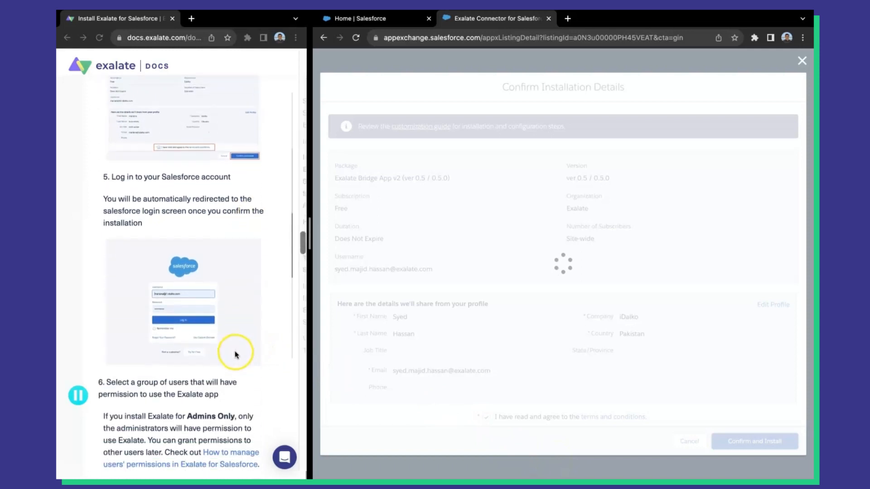
scroll(down, 3)
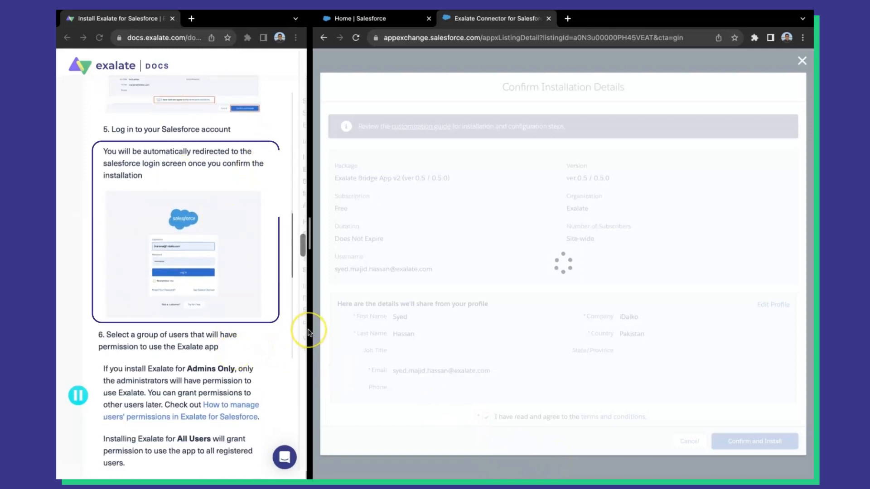
click(754, 441)
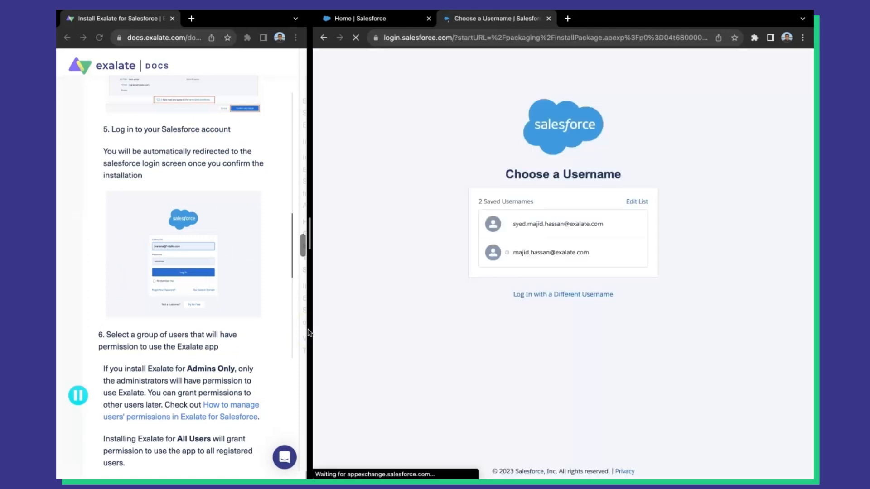
- Log in with the saved username and review the Exalate Bridge App v2 install page
click(556, 225)
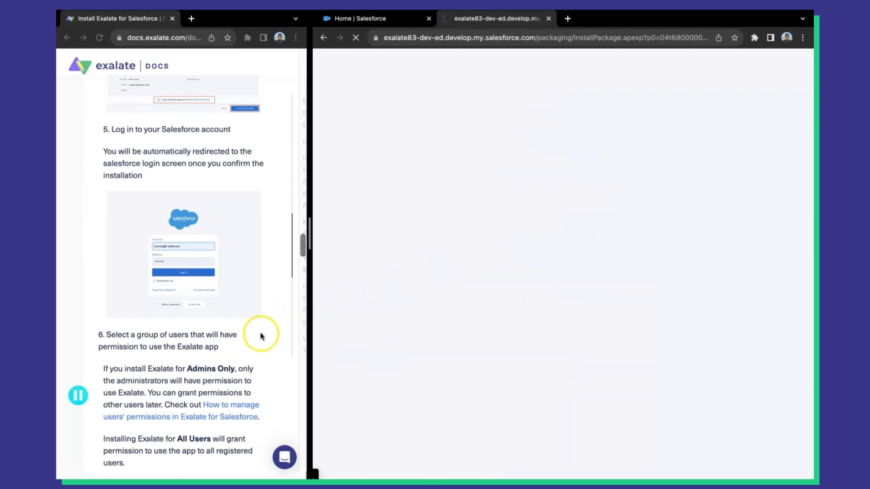
scroll(down, 3)
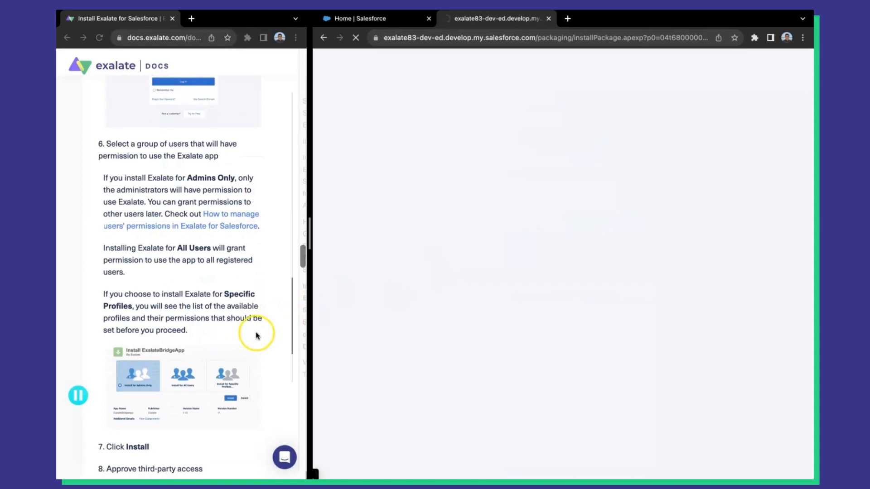
scroll(down, 3)
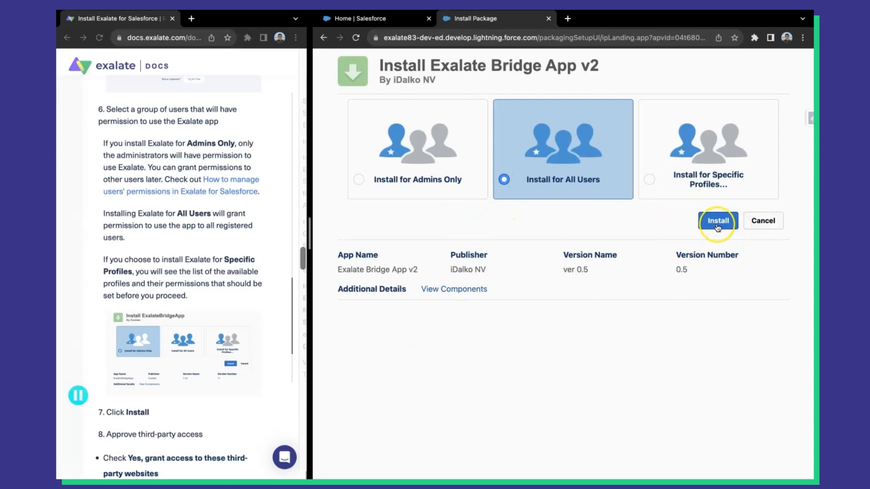
- Install for all users, approving third-party access to the Exalate websites
click(717, 220)
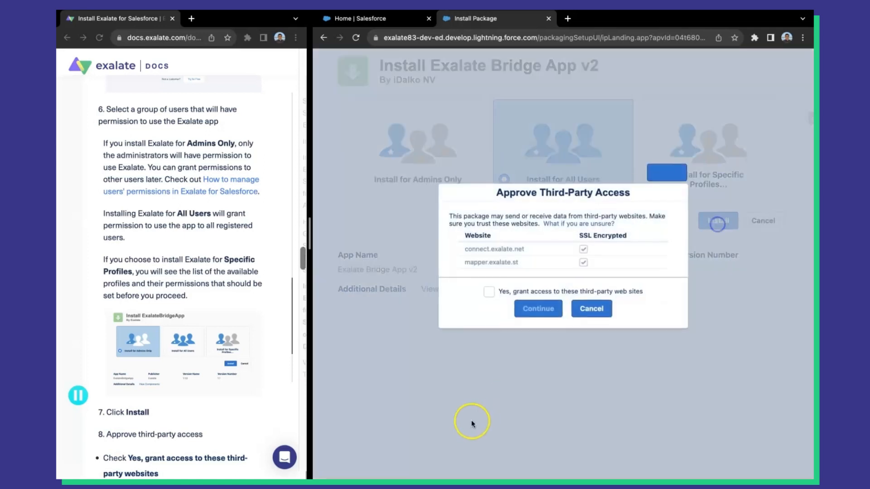
scroll(down, 3)
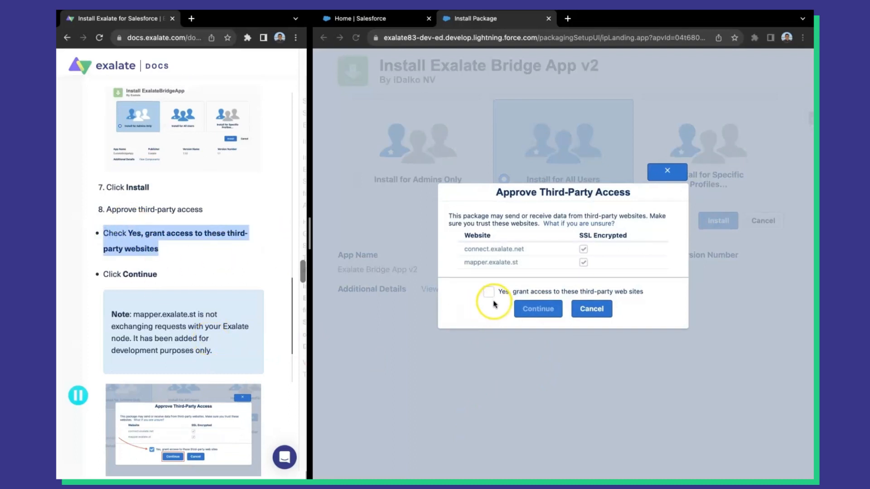
click(488, 292)
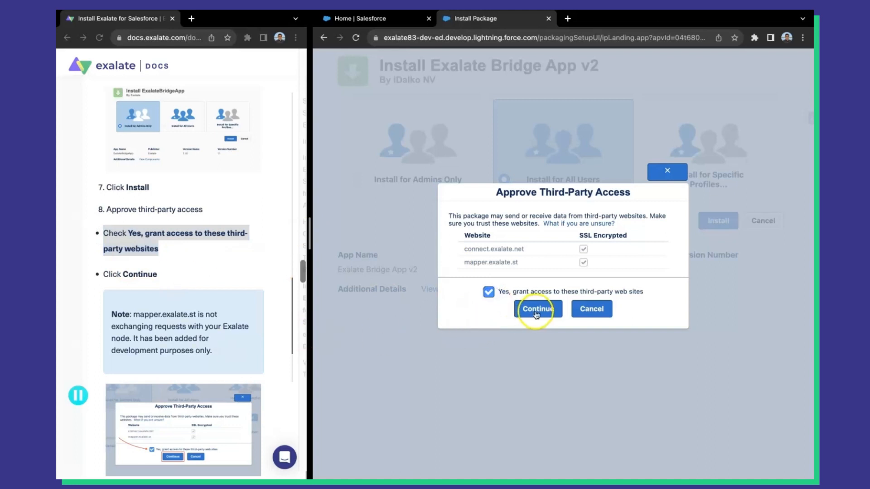
click(537, 309)
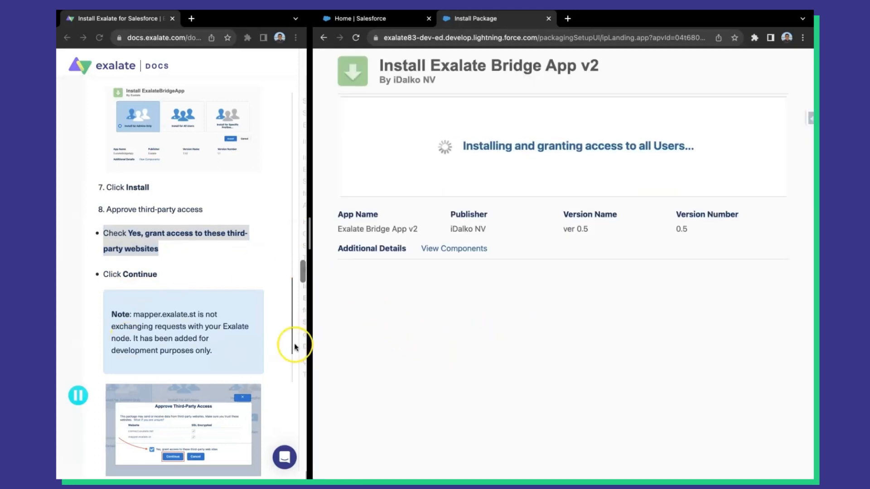
scroll(down, 3)
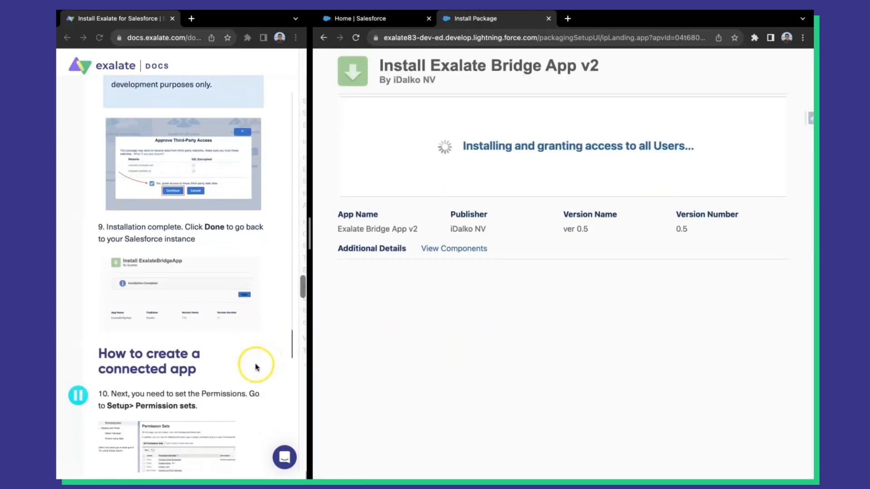
scroll(down, 3)
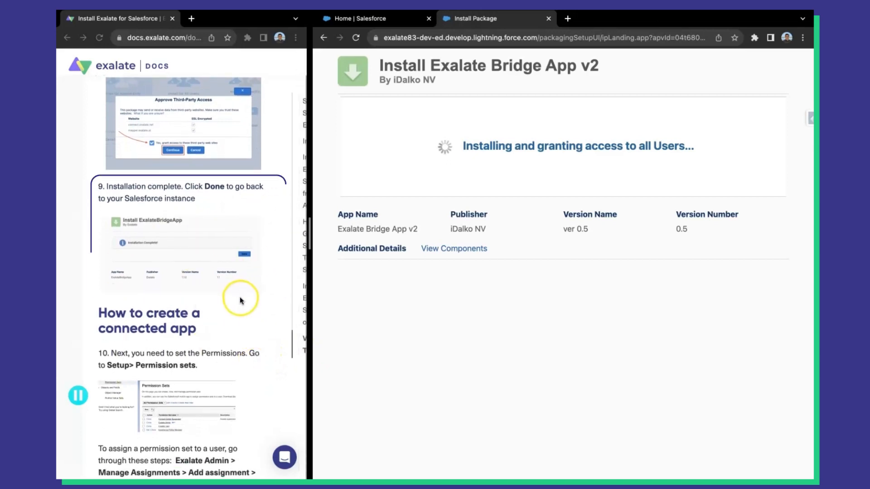
mouse_move(400, 348)
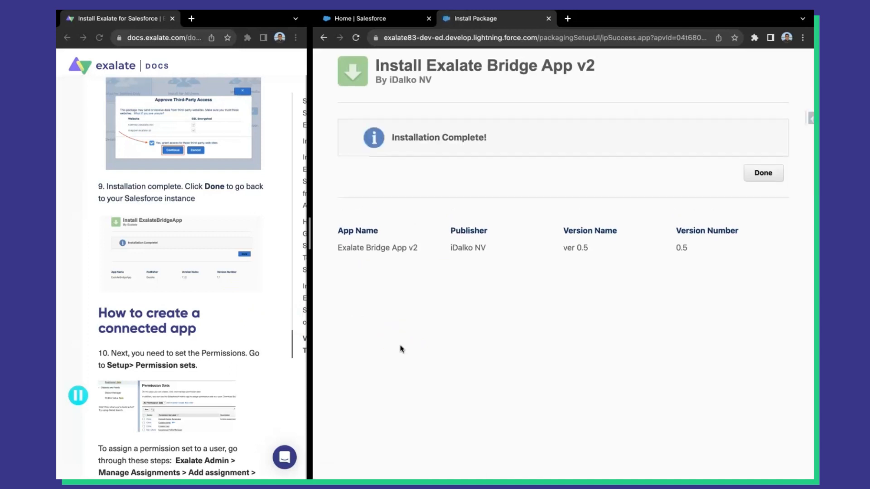
mouse_move(519, 213)
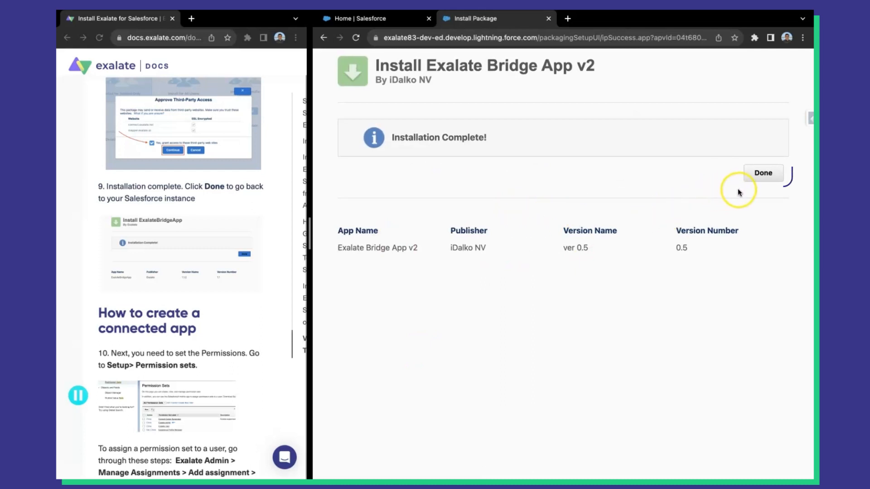
- Return to Installed Packages and mark the Permission sets step in the guide
click(763, 173)
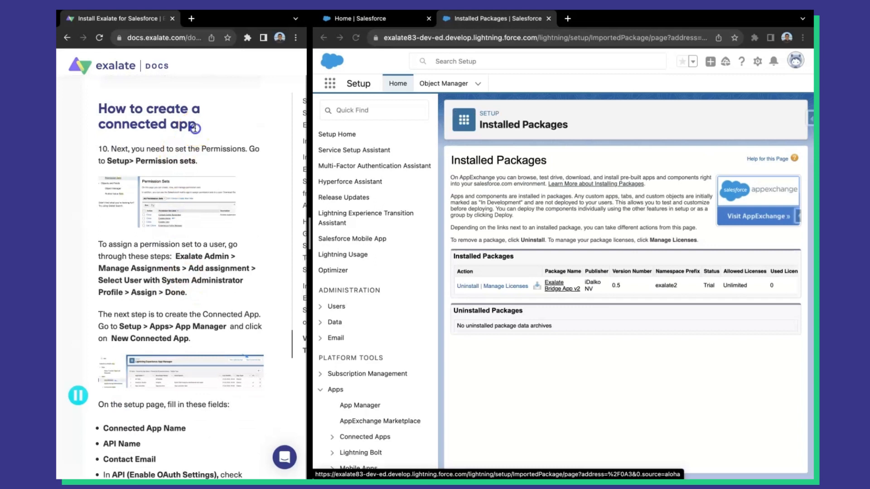
double_click(146, 124)
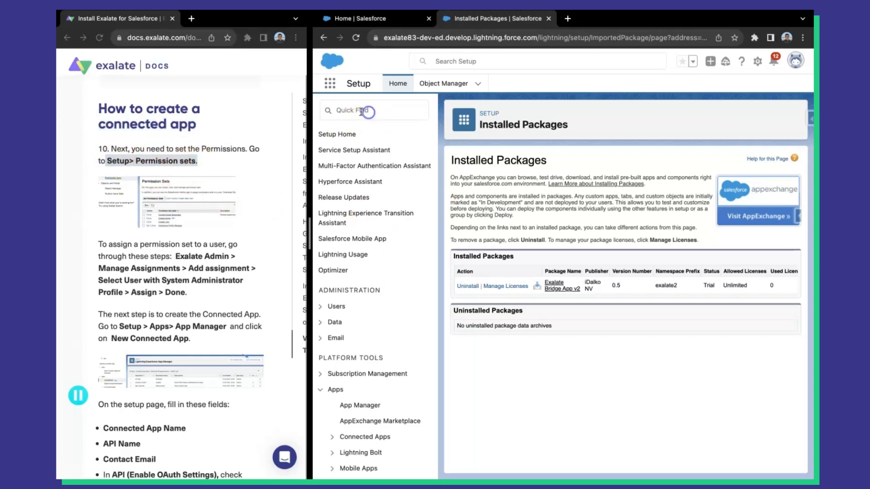
text(permission)
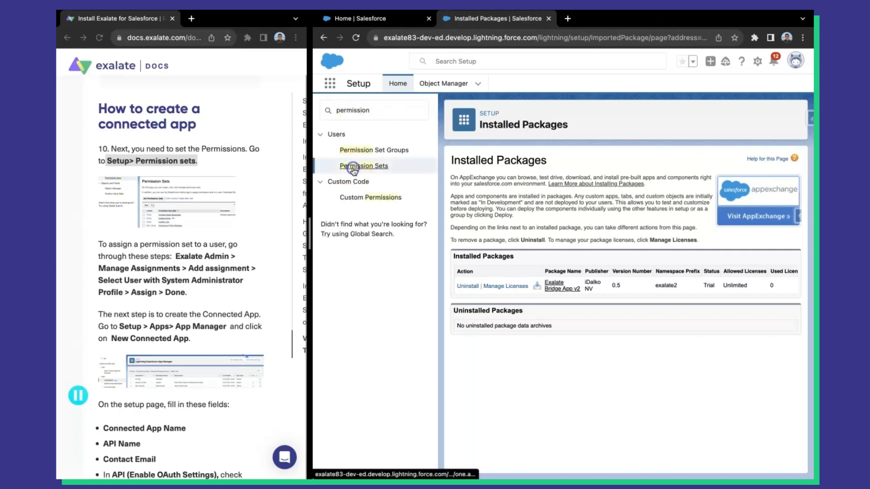
click(363, 166)
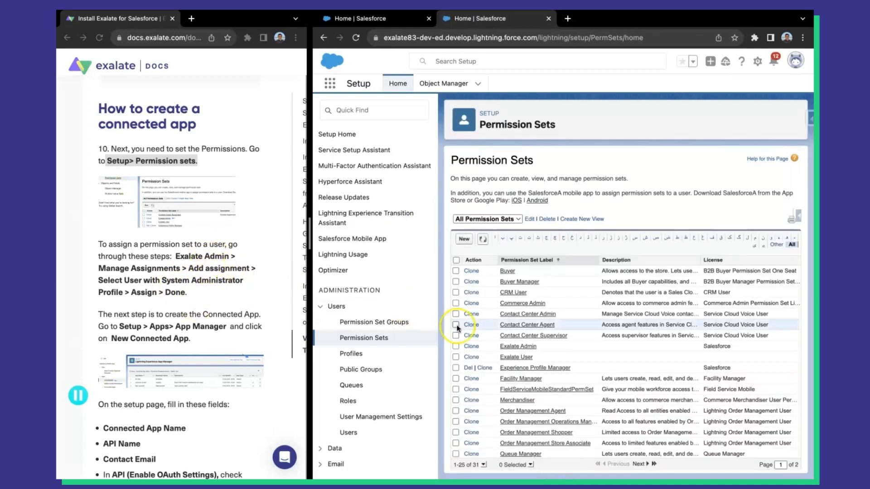
click(517, 345)
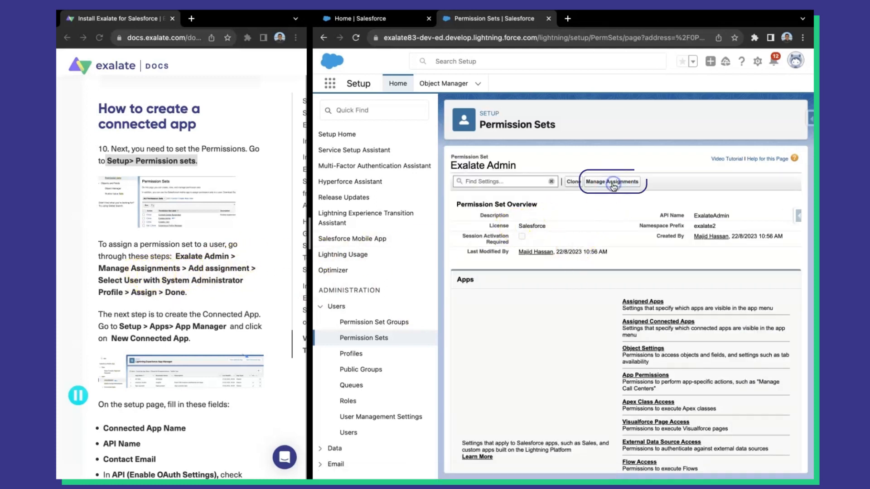
click(611, 181)
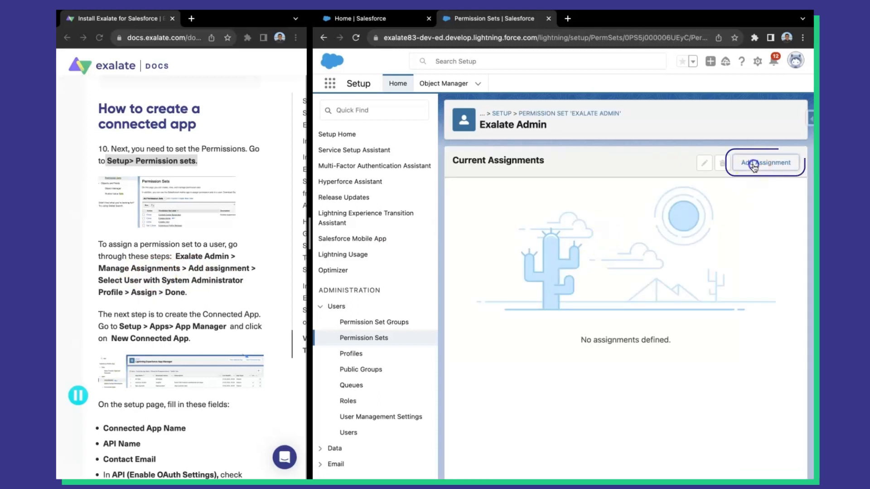
click(765, 162)
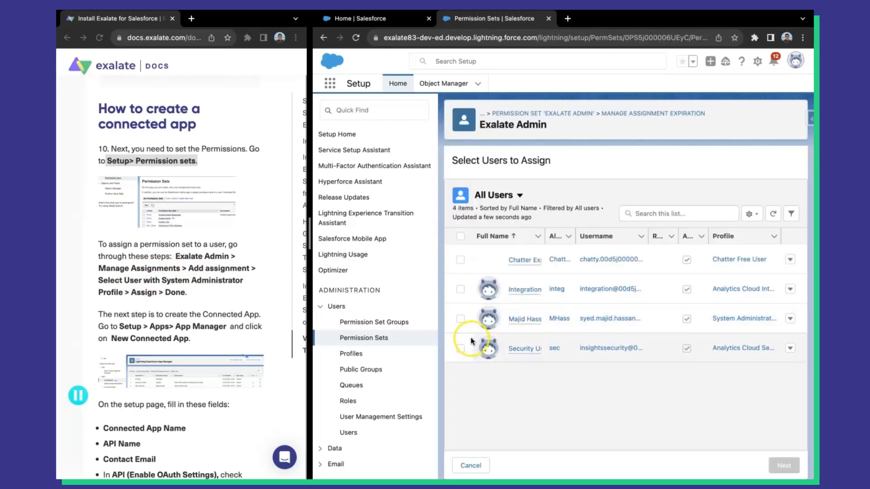
click(461, 316)
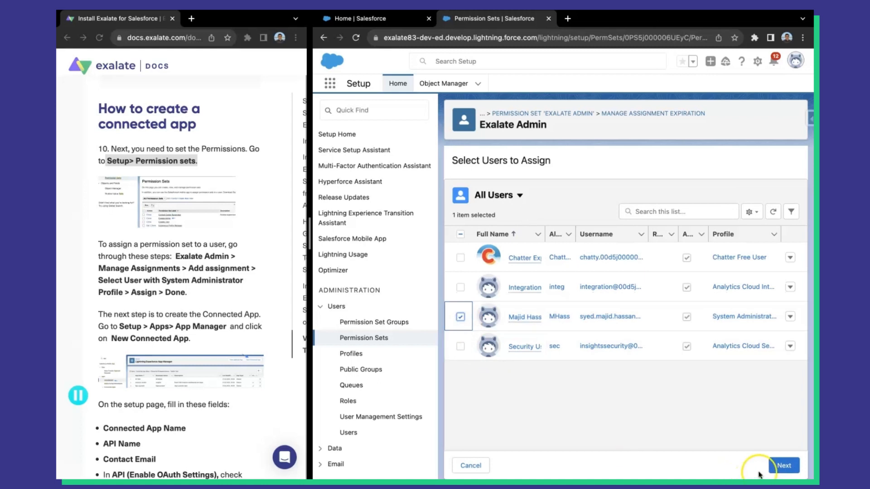
click(784, 464)
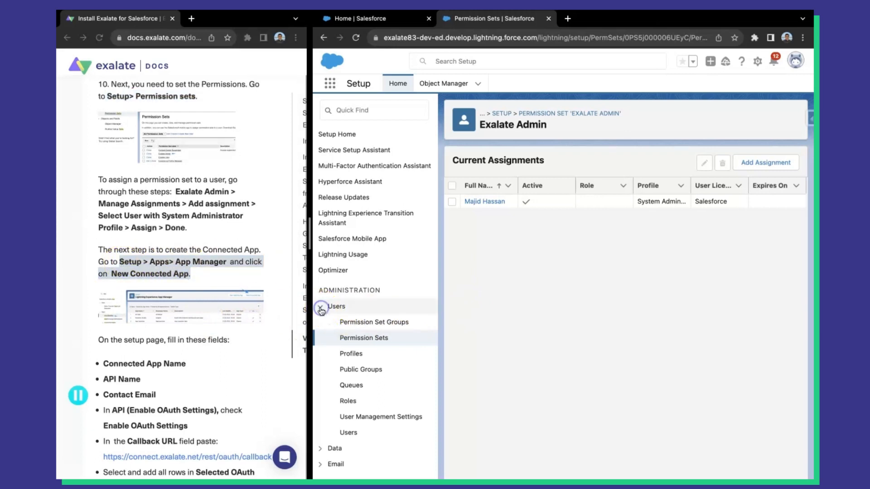
click(321, 306)
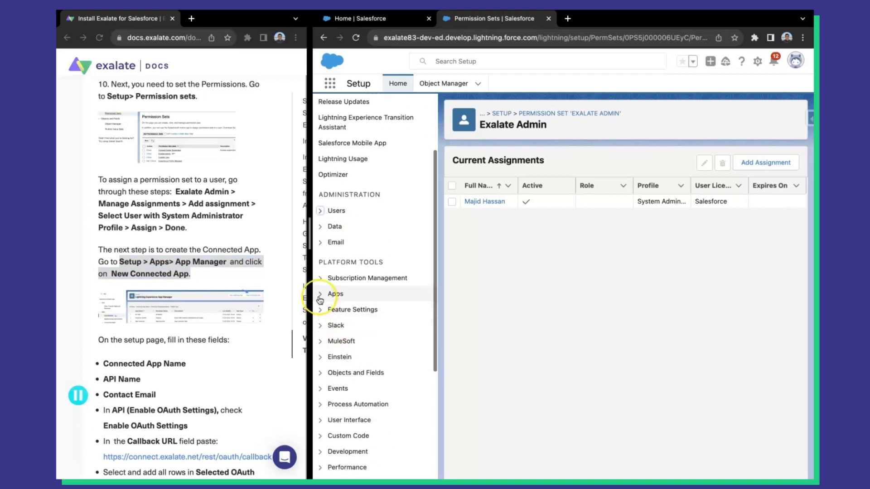
click(335, 293)
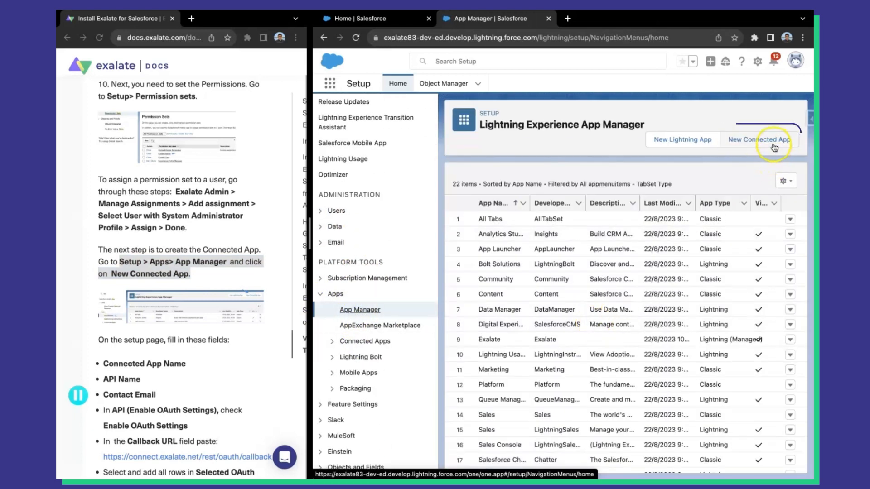
click(359, 309)
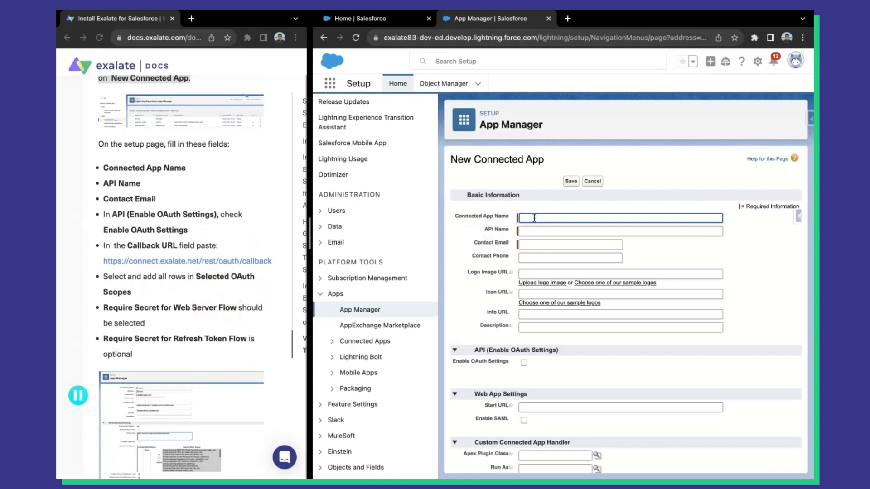
text(Exalate)
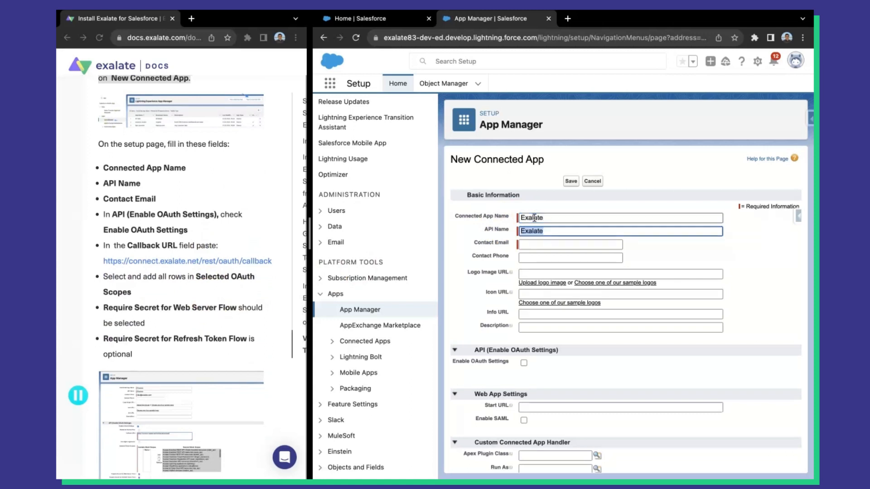
text(s)
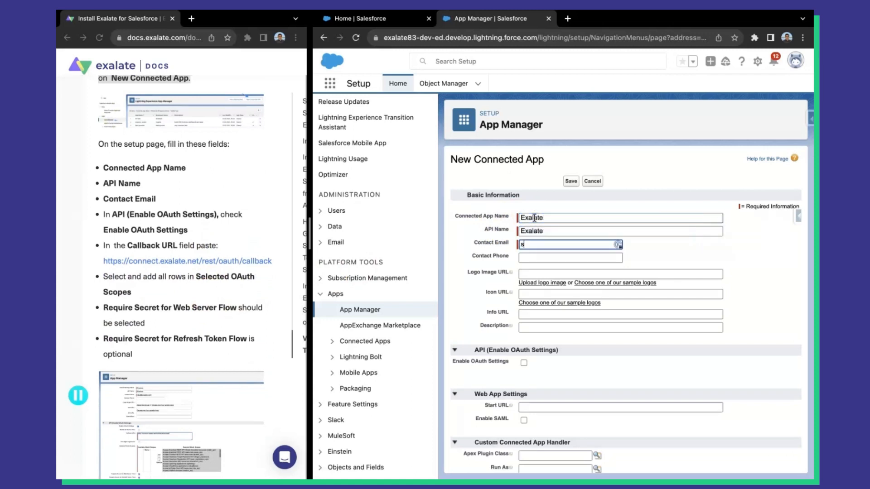
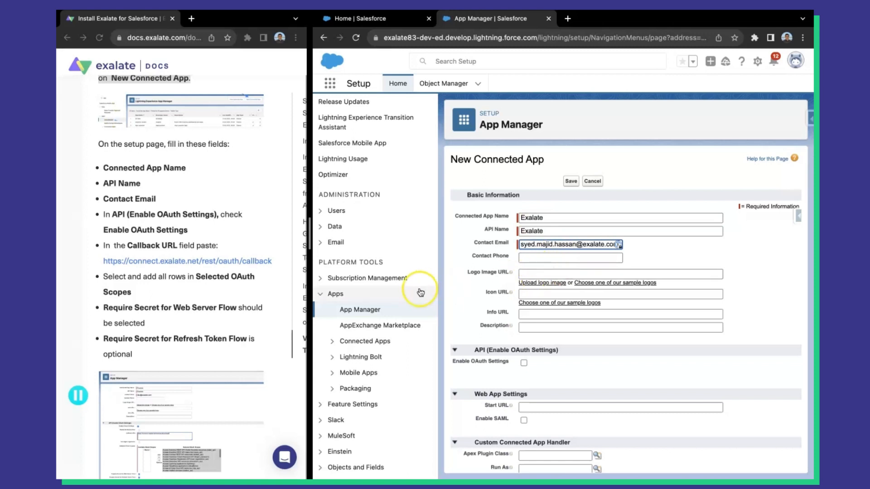
mouse_move(538, 298)
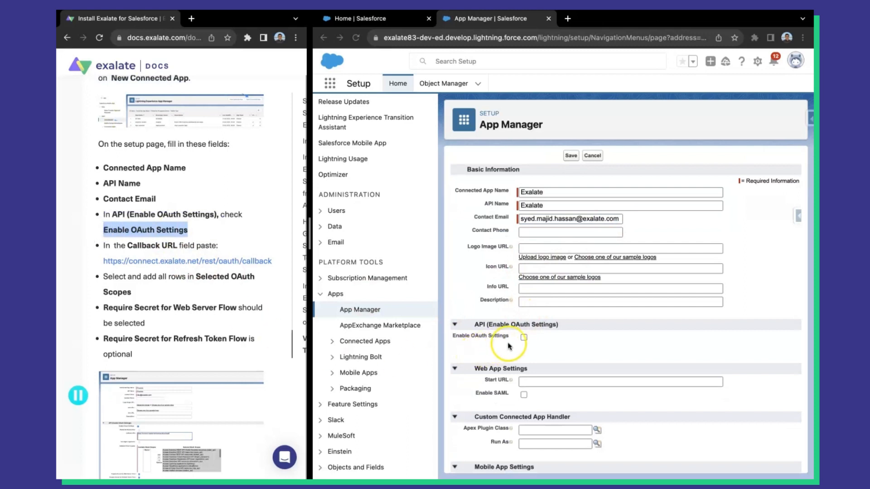
click(523, 337)
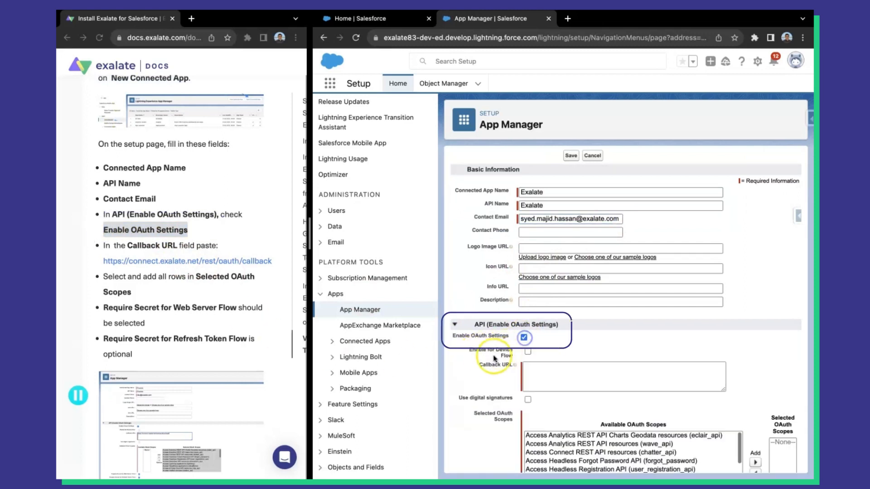
scroll(down, 3)
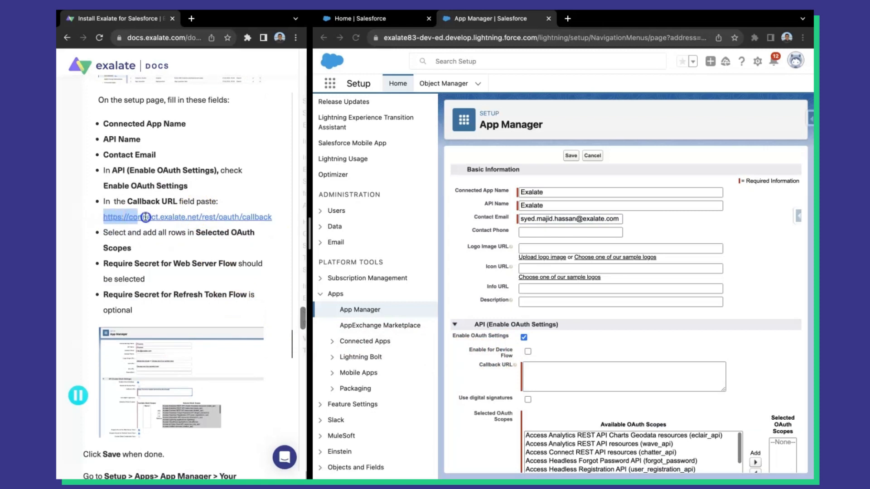
click(187, 217)
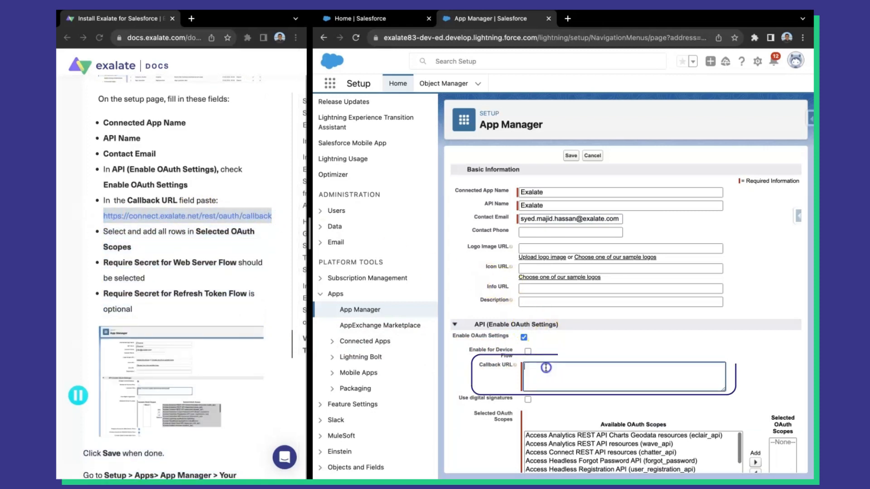
text(https://connect.exalate.net/rest/oauth/callback)
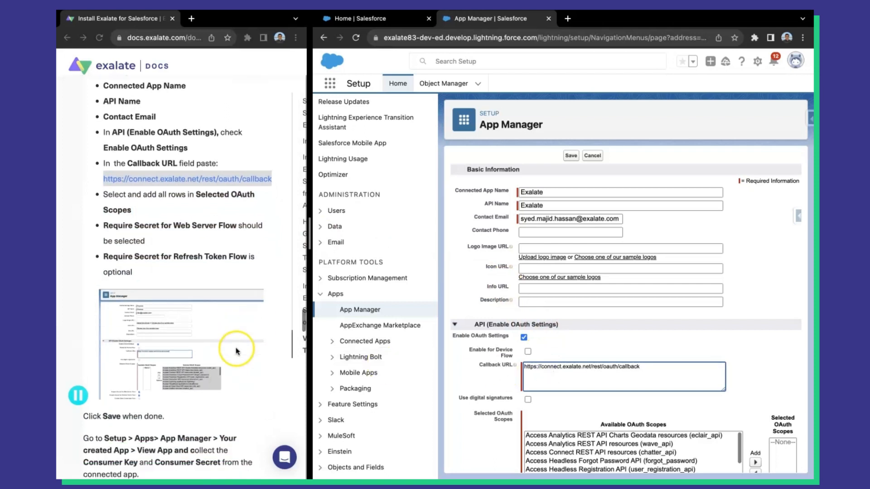
scroll(down, 3)
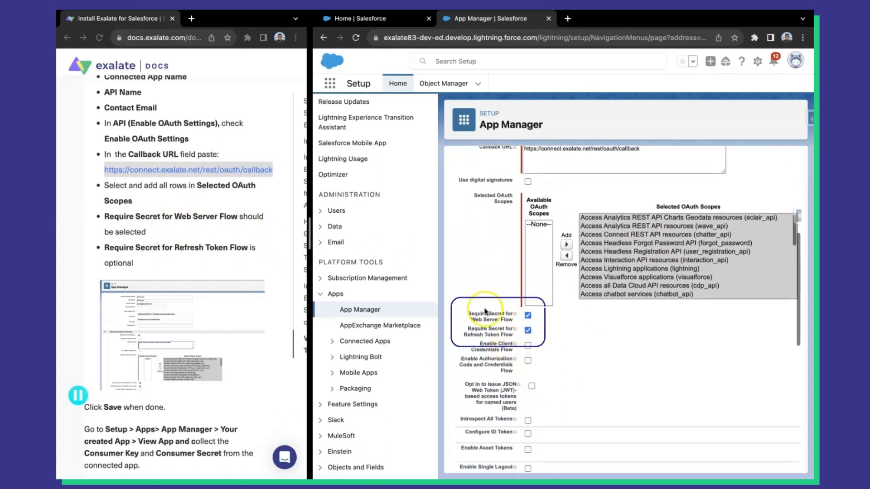
mouse_move(242, 261)
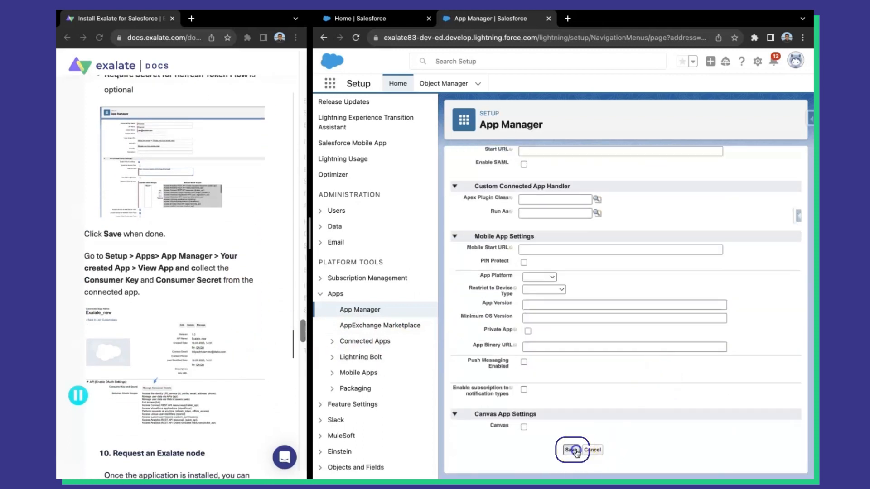
click(573, 450)
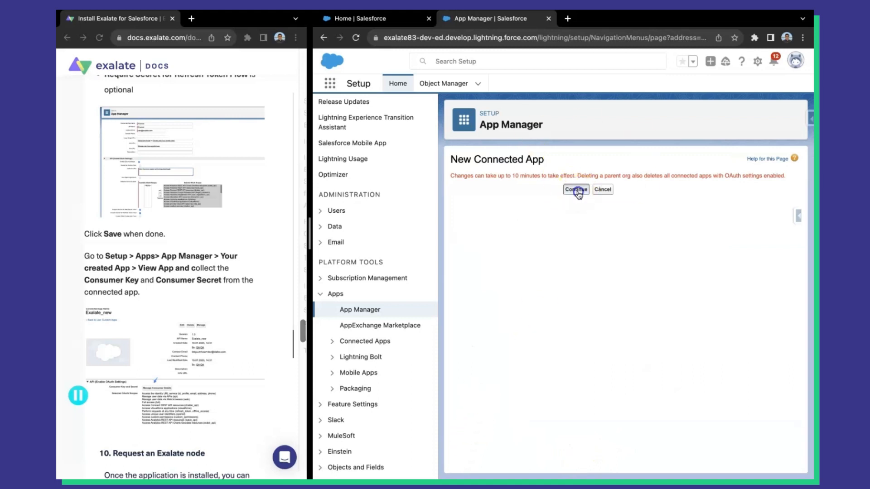
- Dismiss the propagation notice and view the Exalate app's details from App Manager
click(575, 189)
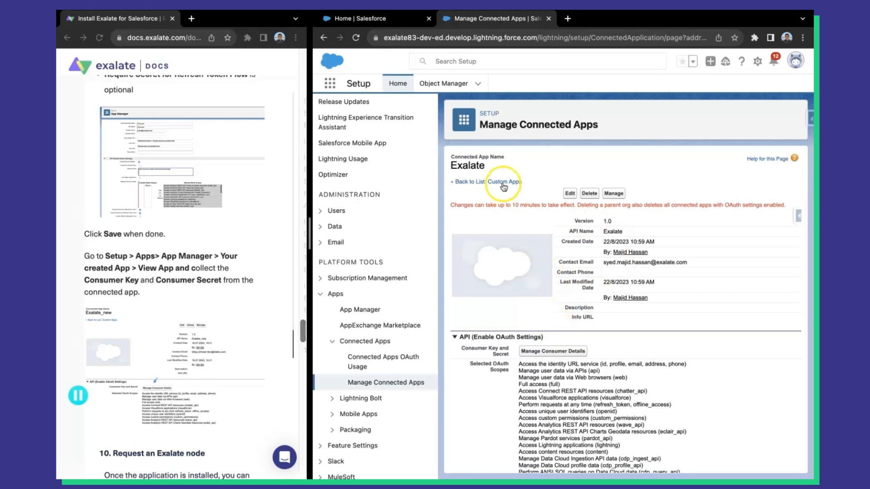
click(360, 309)
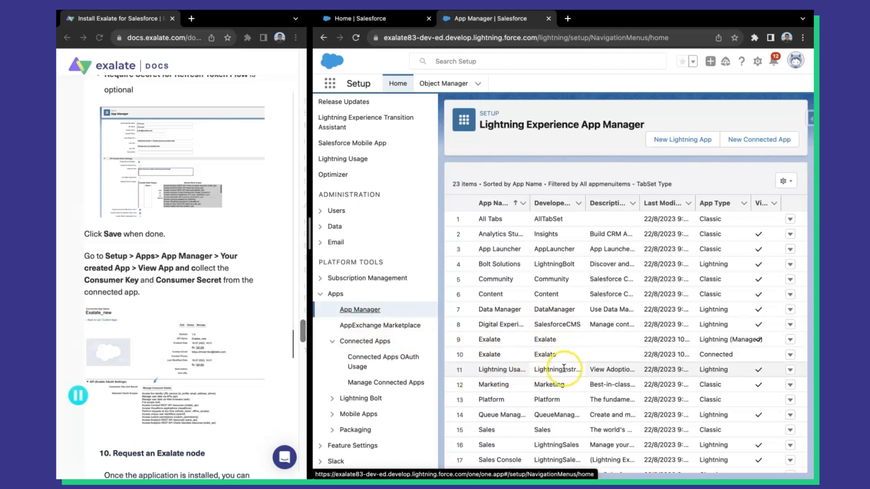
click(790, 354)
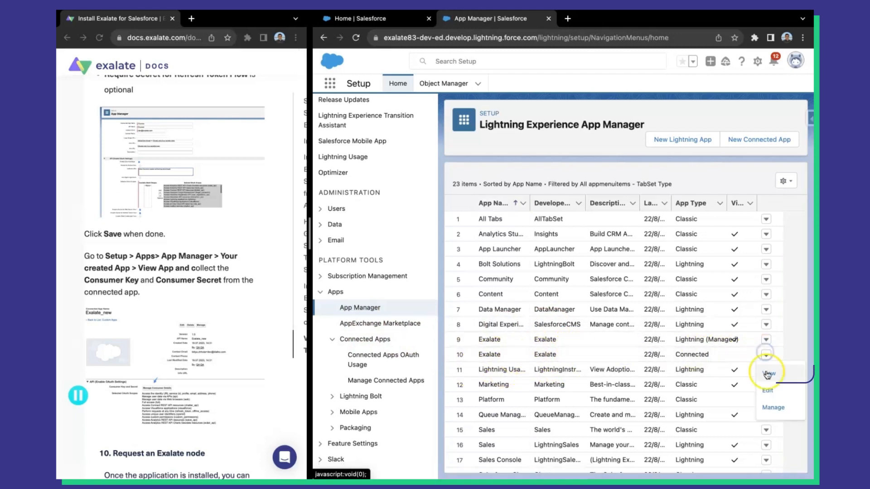
click(385, 380)
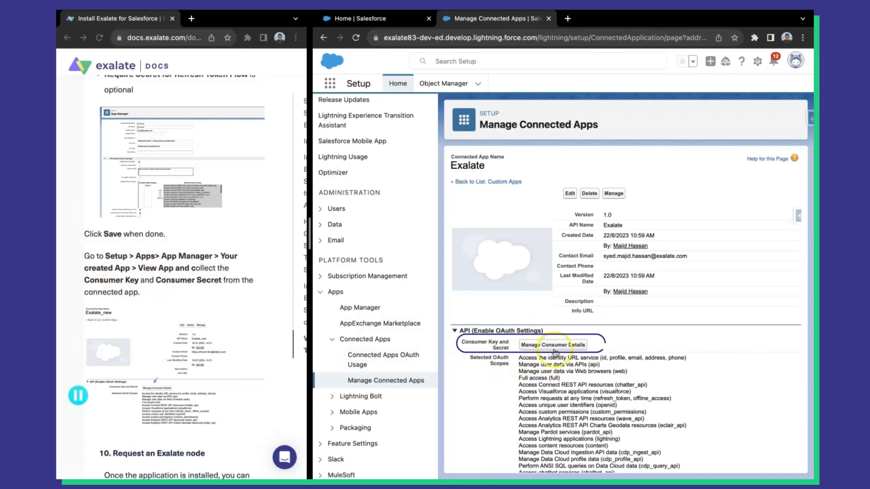
click(558, 344)
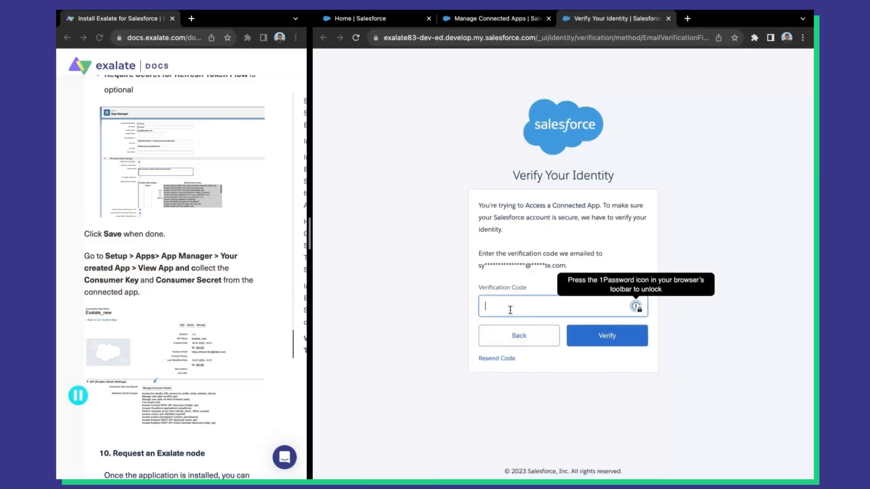
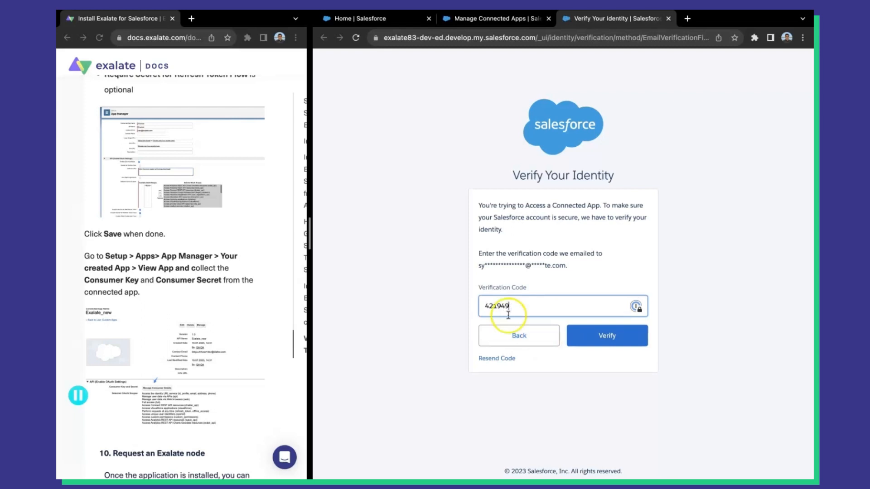
click(605, 335)
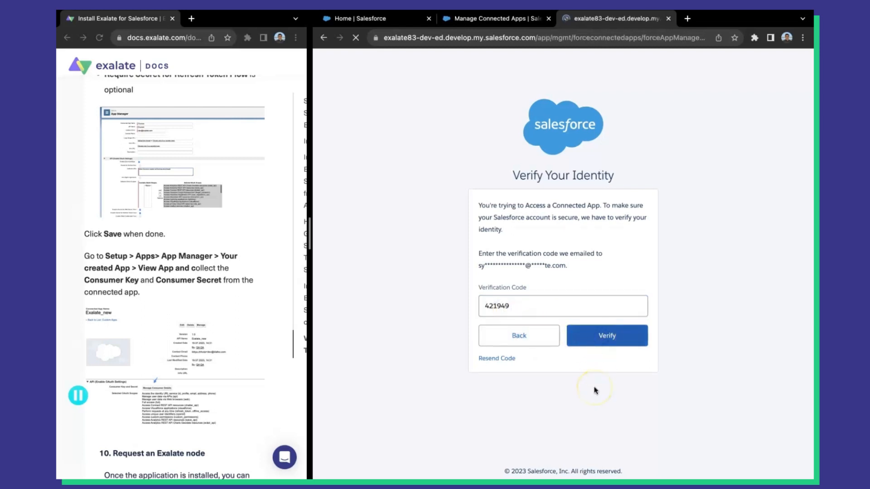
click(606, 335)
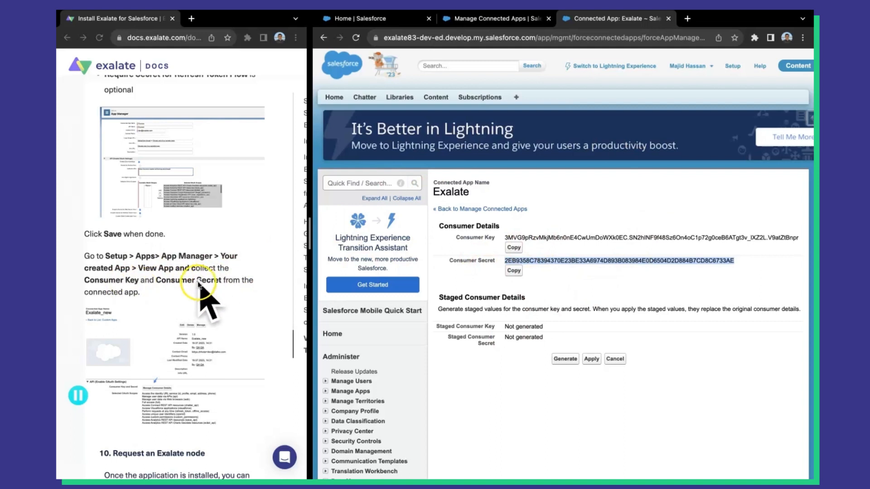
scroll(down, 3)
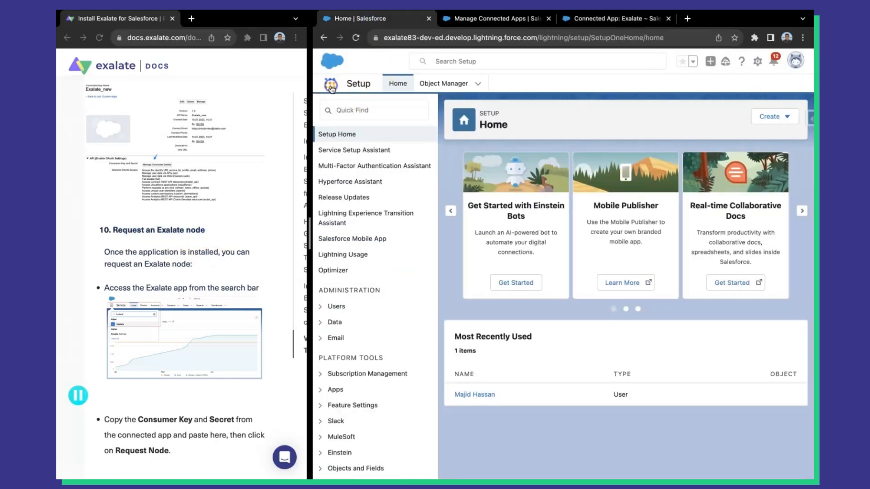
- Open Exalate Console via App Launcher search 'exala' and paste in the Consumer Key
click(330, 86)
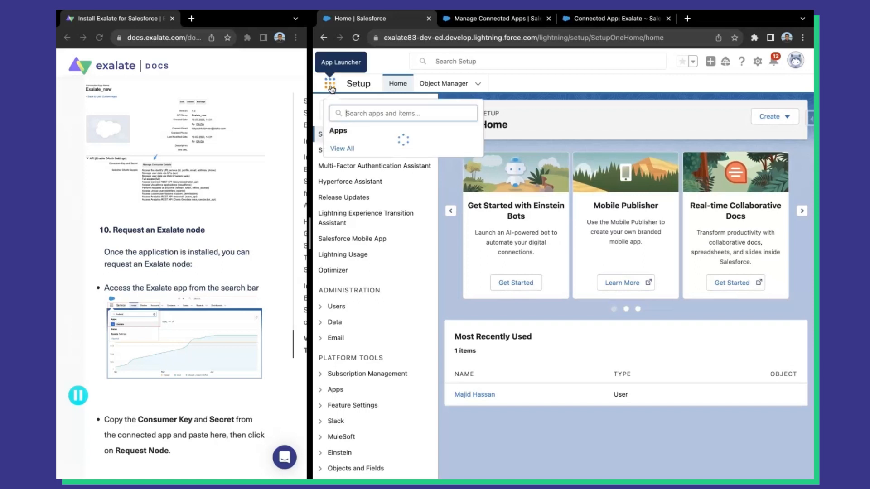
text(exala)
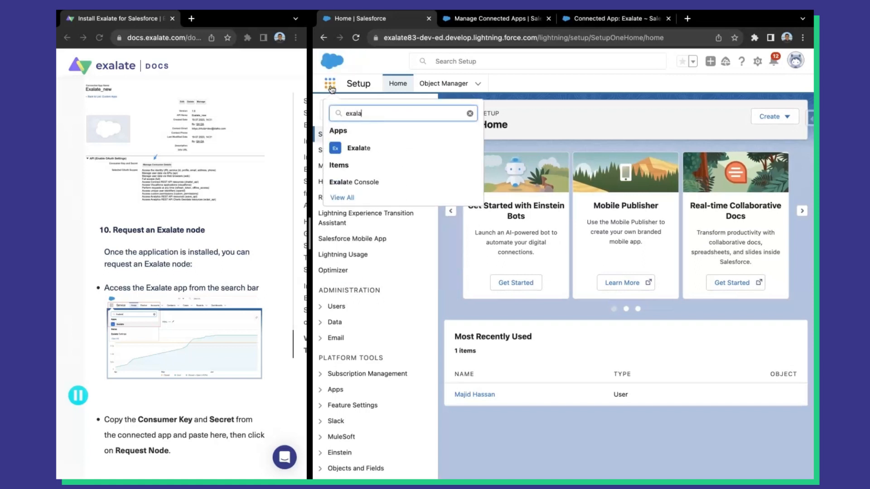
click(358, 147)
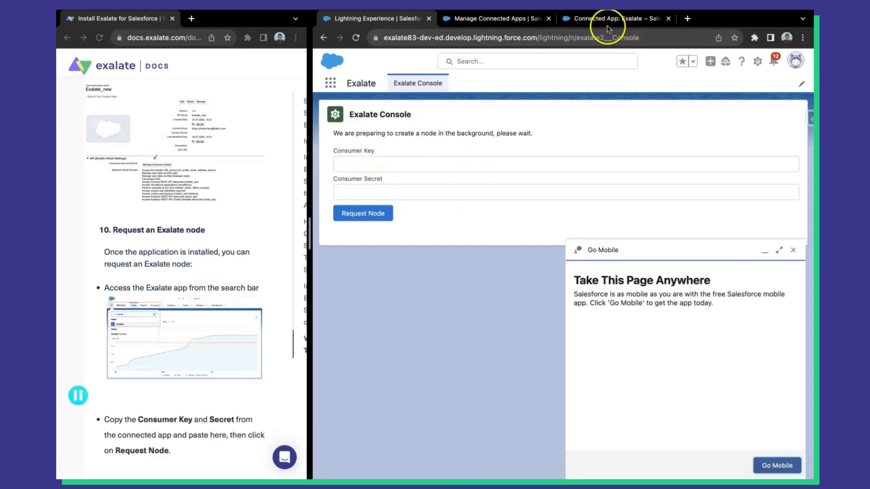
click(614, 19)
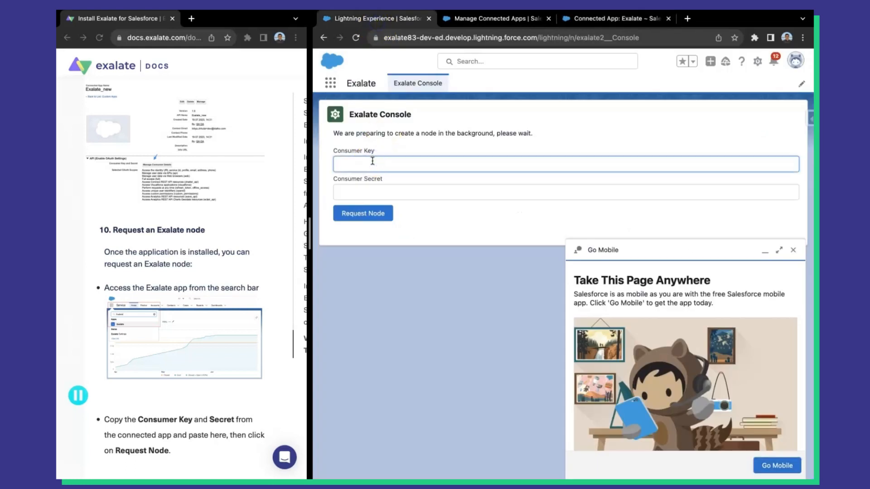
click(614, 18)
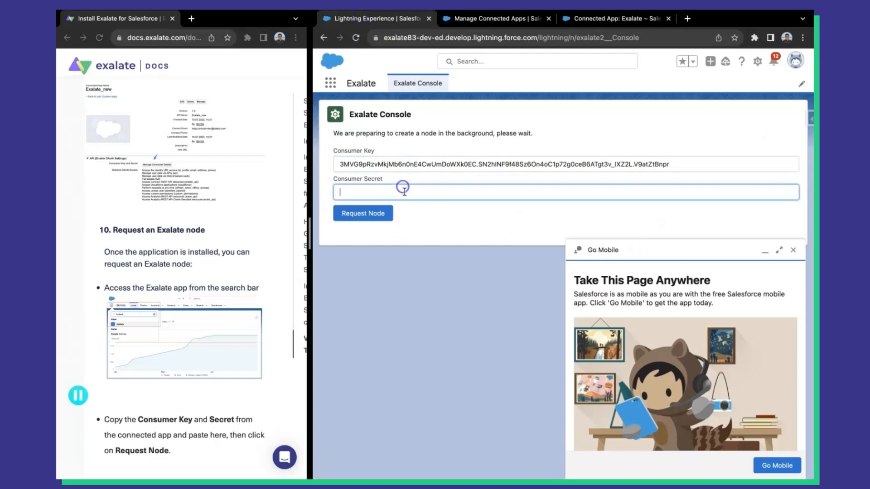
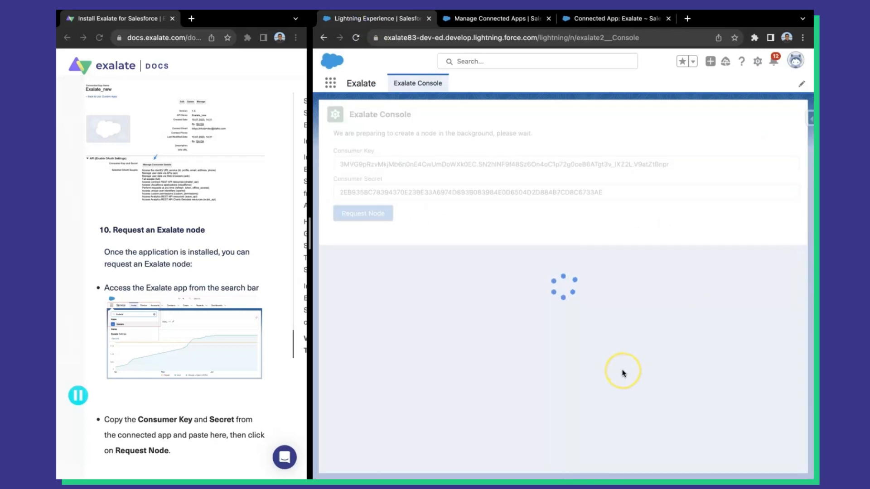
- Request the Exalate node and allow Exalate the requested access
click(363, 213)
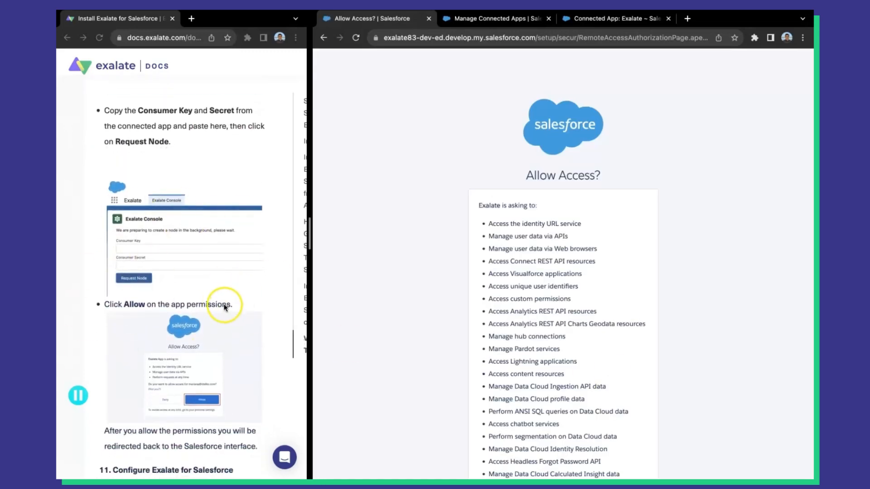
scroll(down, 3)
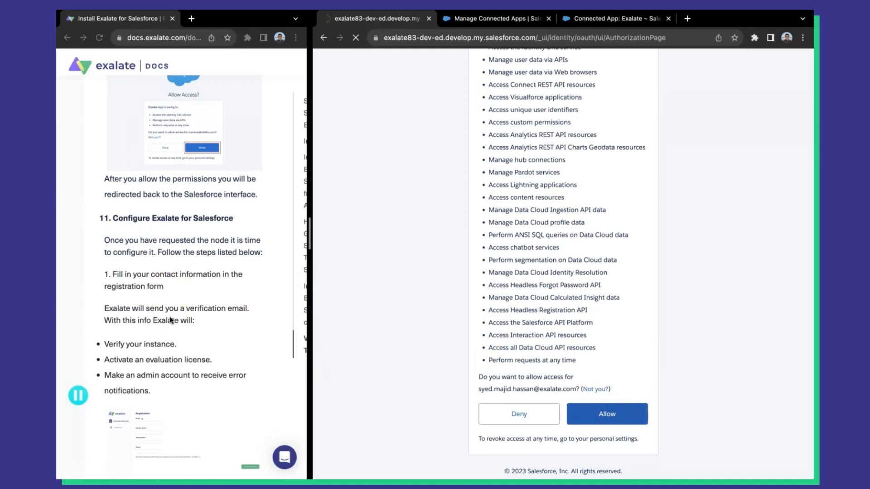
click(606, 414)
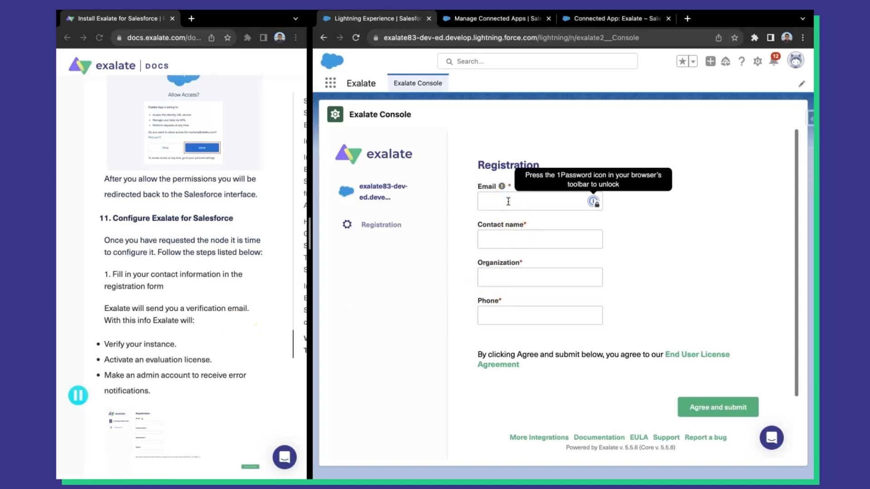
mouse_move(468, 216)
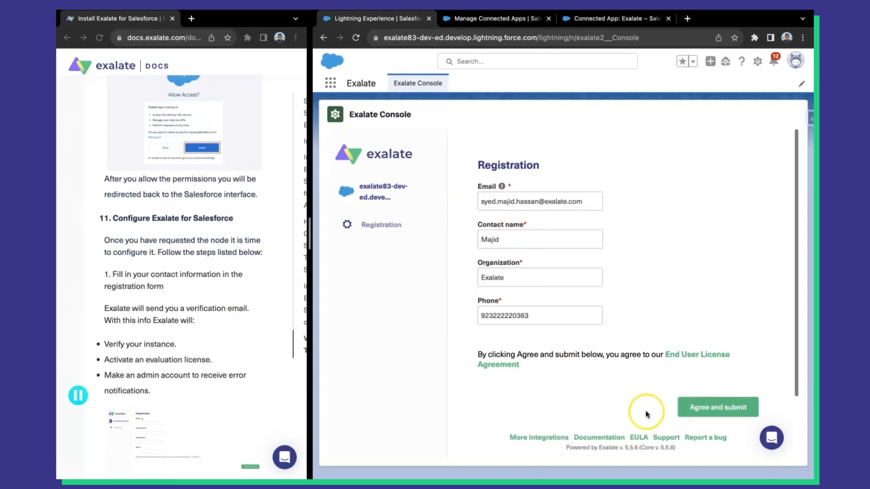
mouse_move(593, 388)
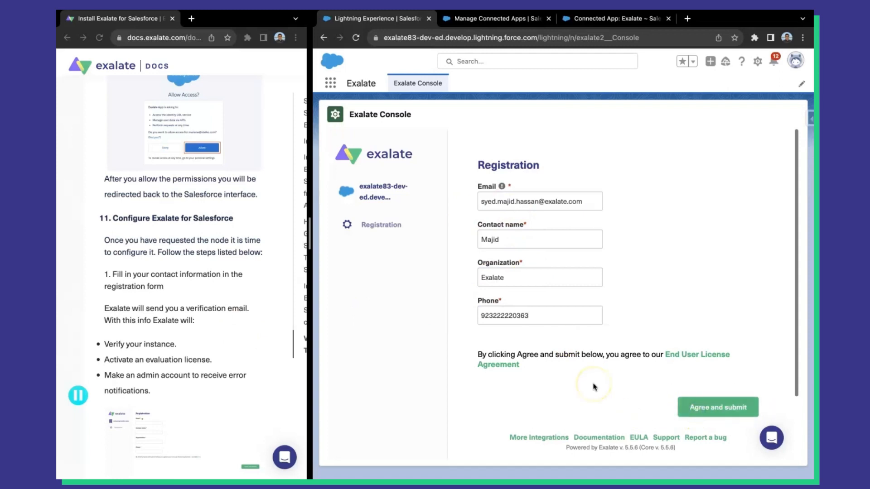
- Agree to the license and submit the Exalate registration, then scroll the resulting page
click(717, 407)
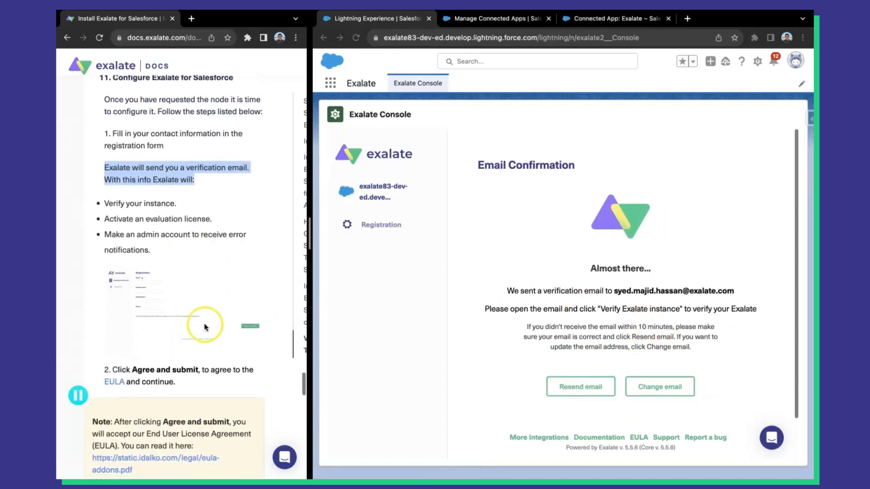
scroll(down, 3)
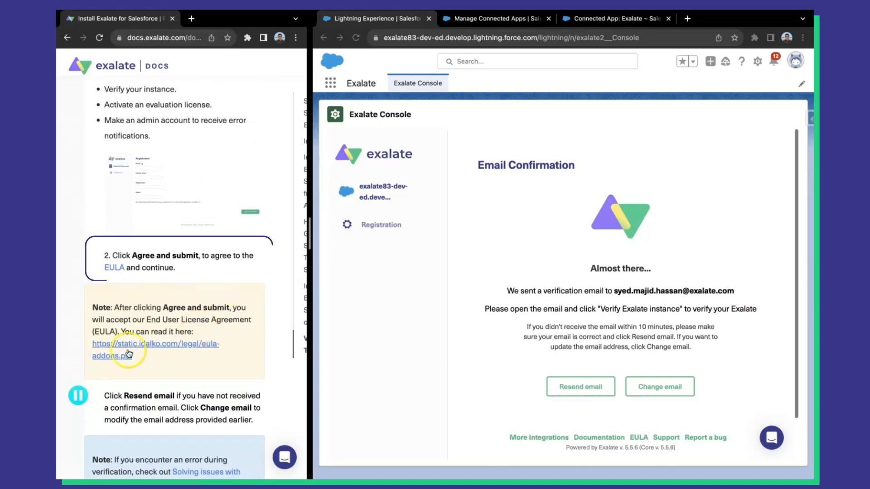
scroll(down, 3)
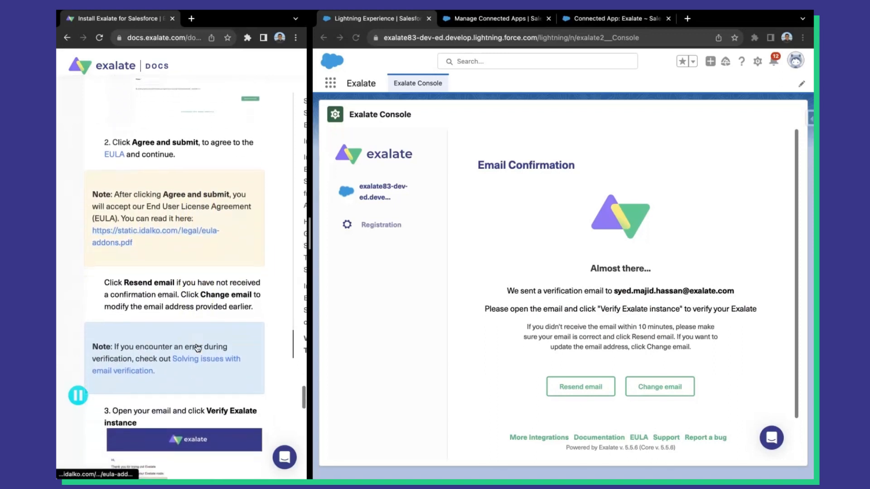
scroll(down, 3)
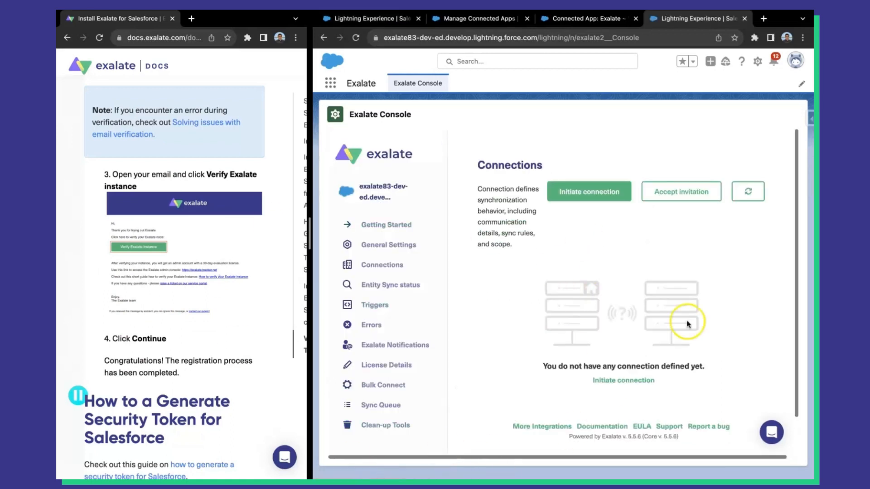
- View License Details: active evaluation, 0 of 1000 synchronizations, valid until 2023-09-22
click(385, 364)
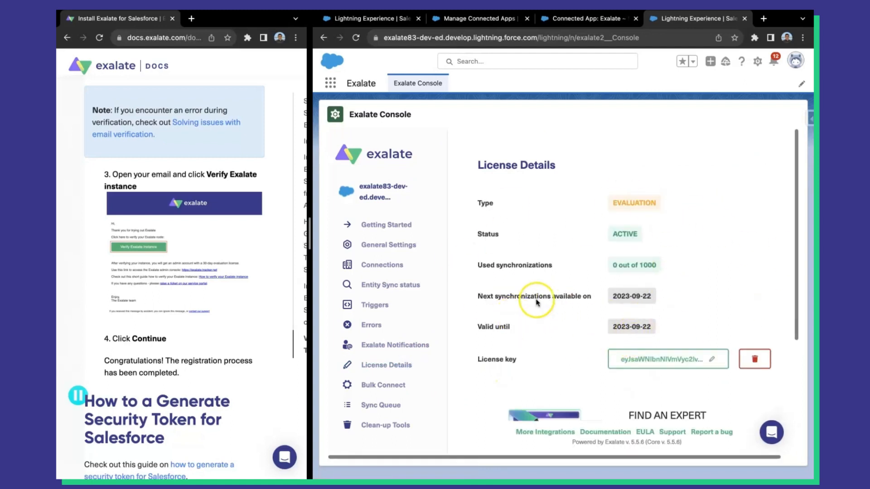
mouse_move(158, 241)
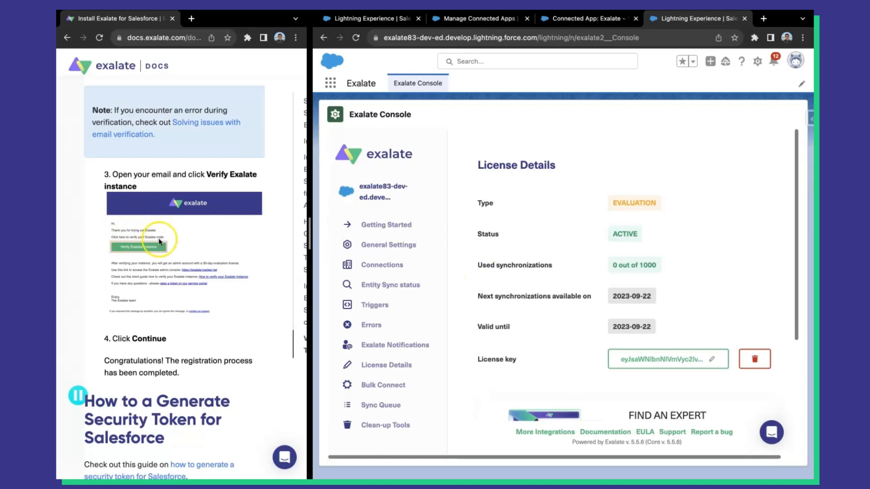
scroll(down, 3)
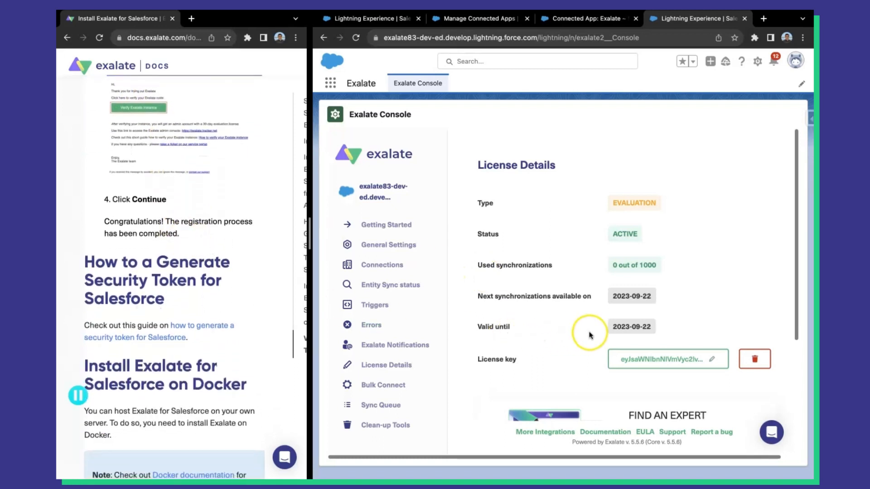